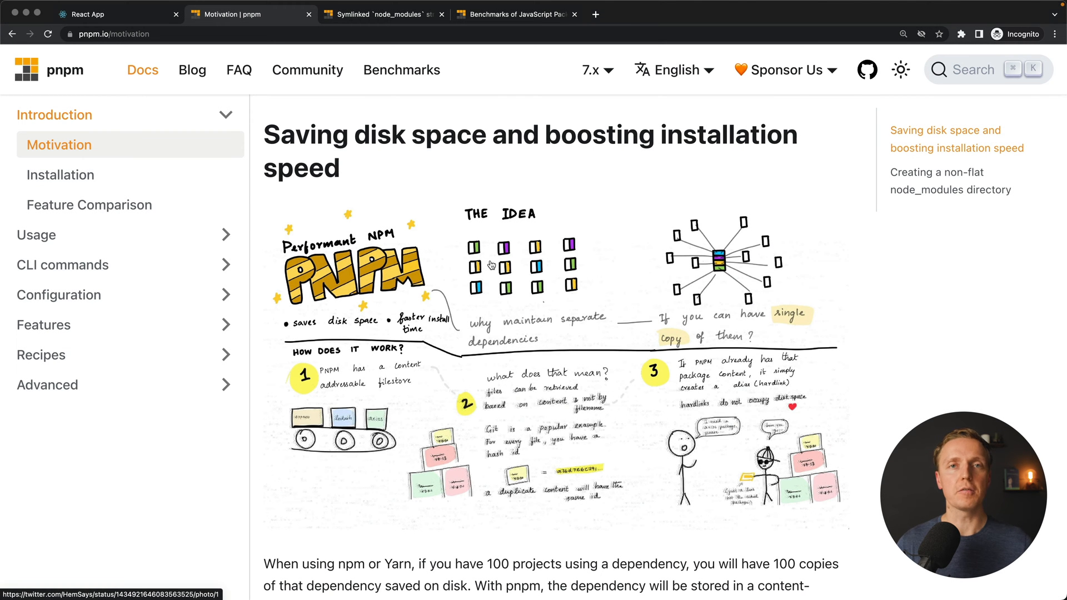
mouse_move(502, 257)
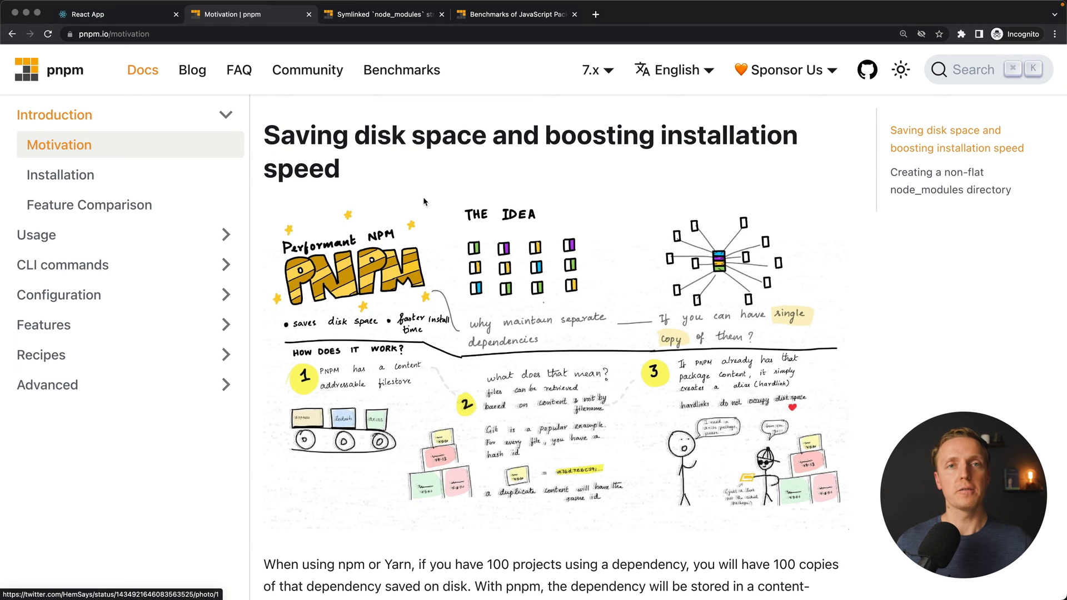
mouse_move(450, 215)
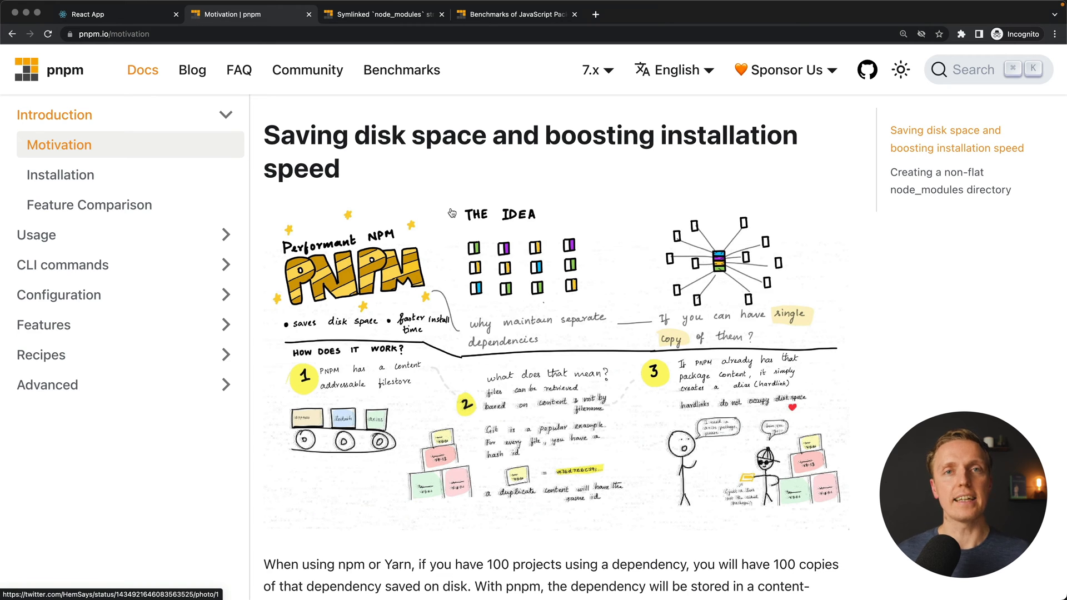
scroll("down", 3)
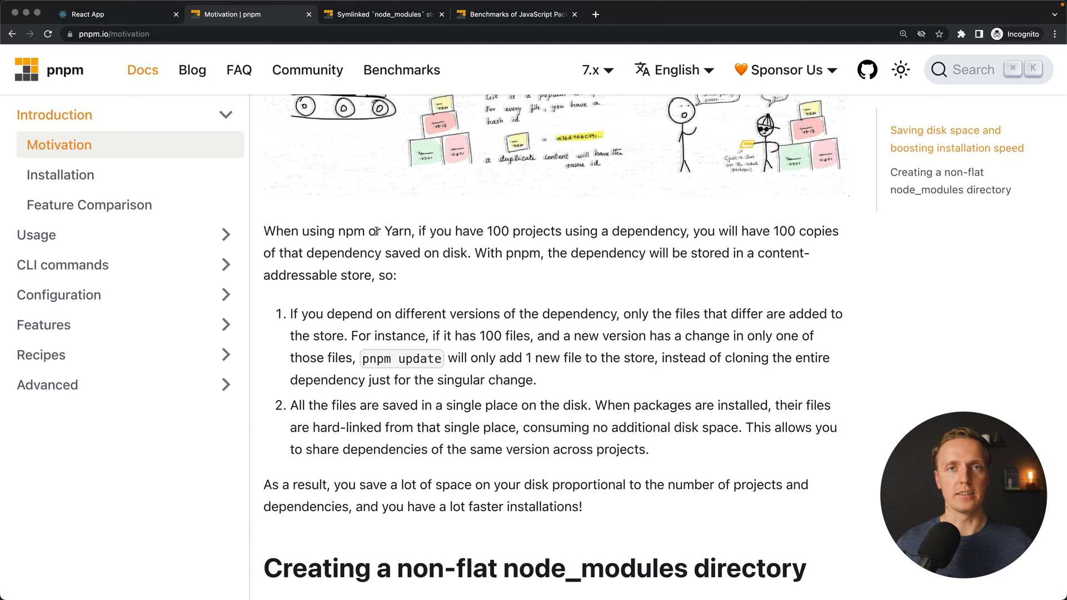
left_click(381, 13)
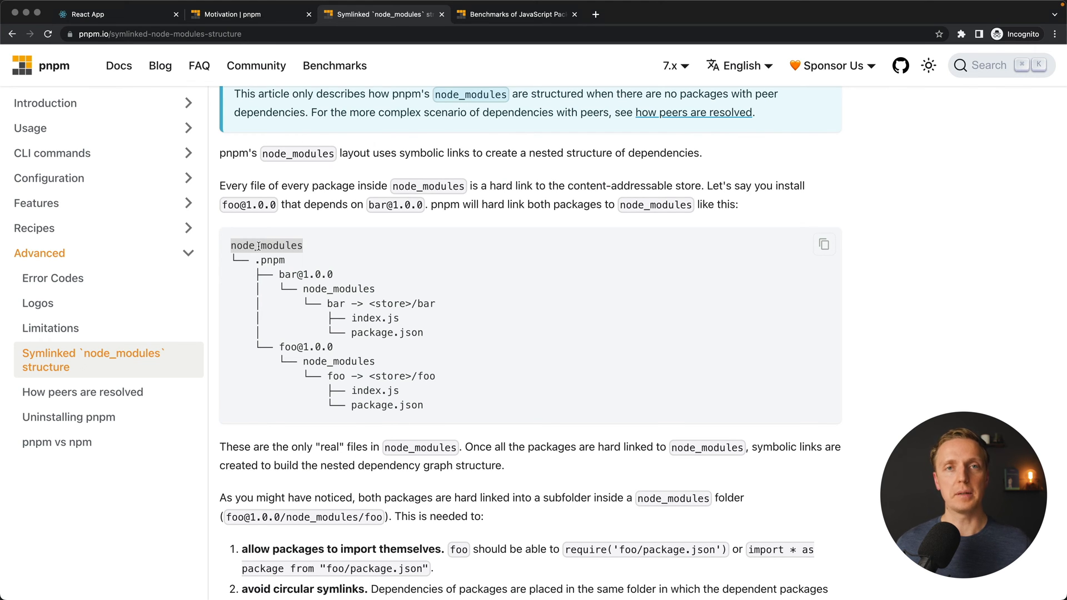
mouse_move(193, 187)
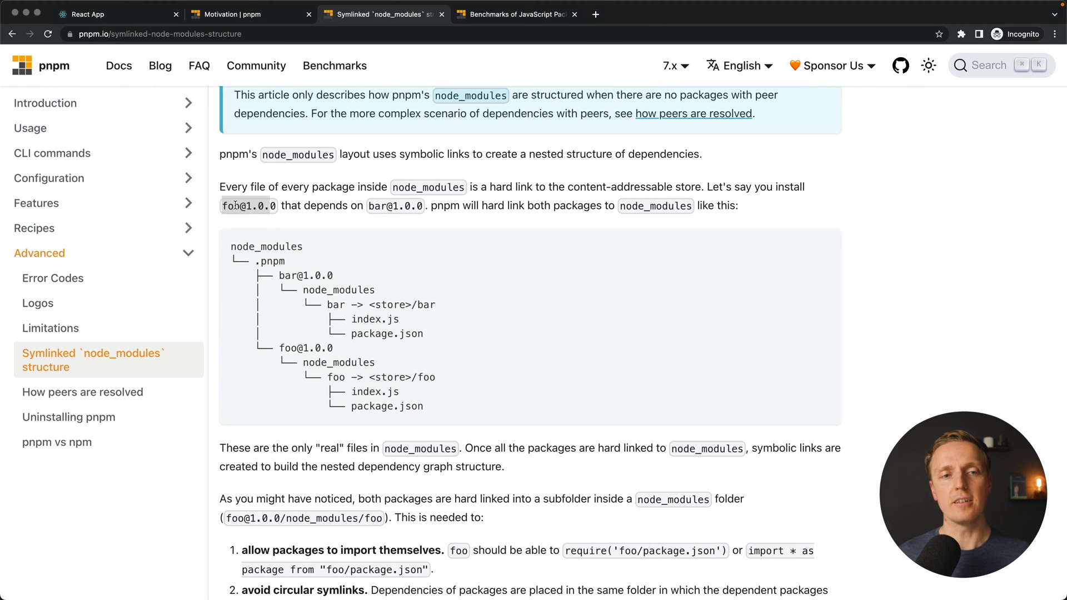
mouse_move(249, 246)
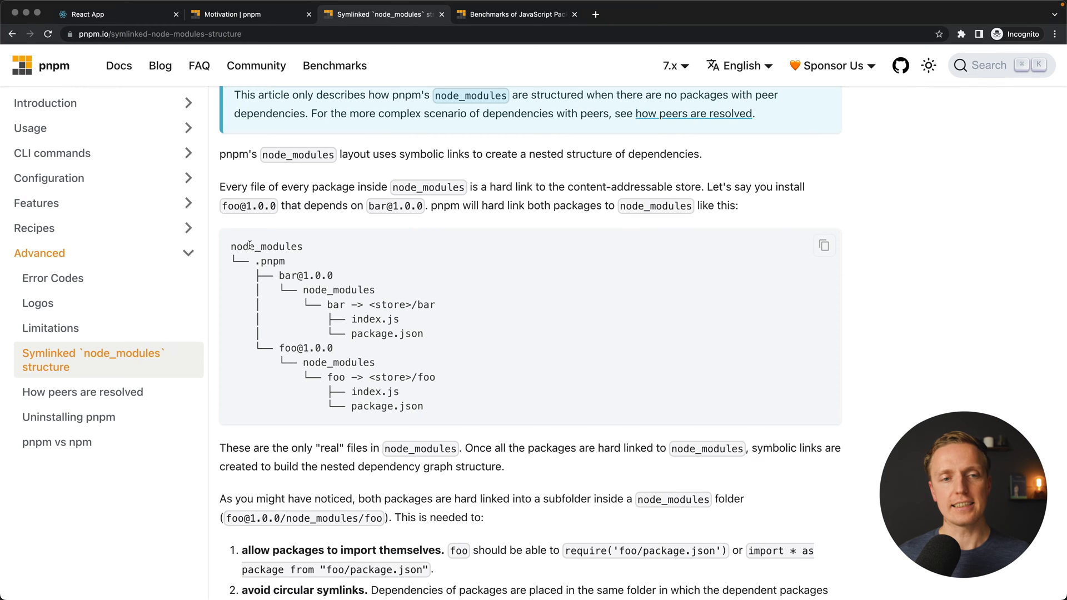
double_click(265, 246)
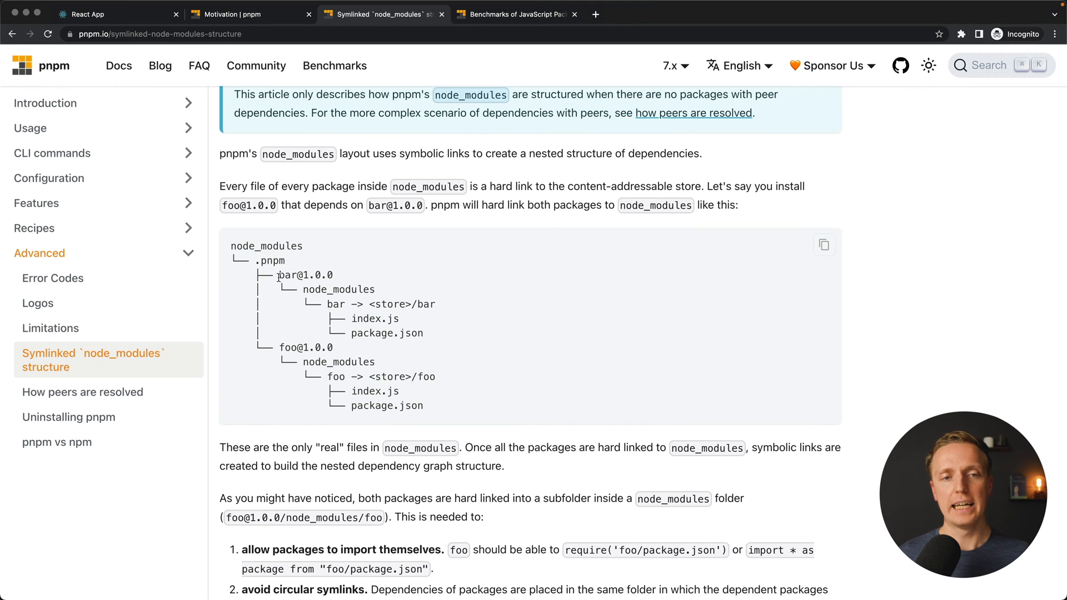
double_click(304, 274)
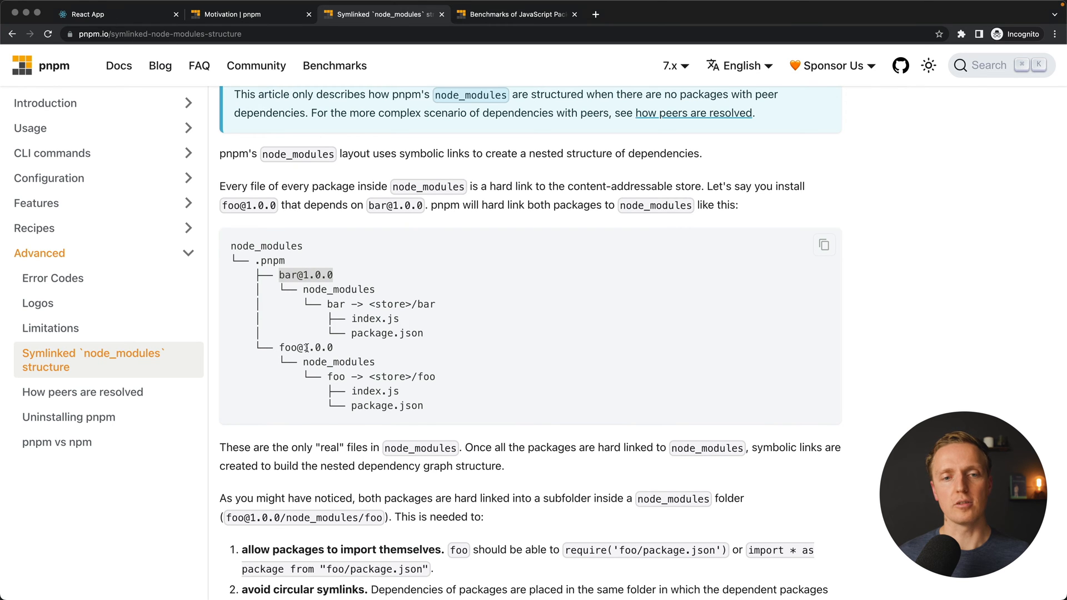
scroll("down", 3)
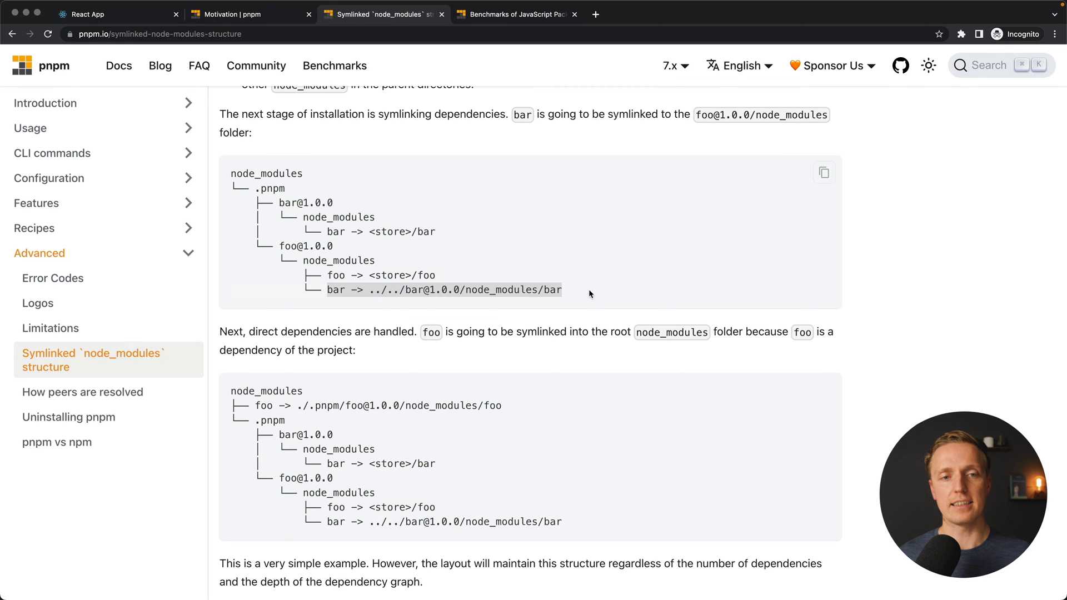
mouse_move(361, 290)
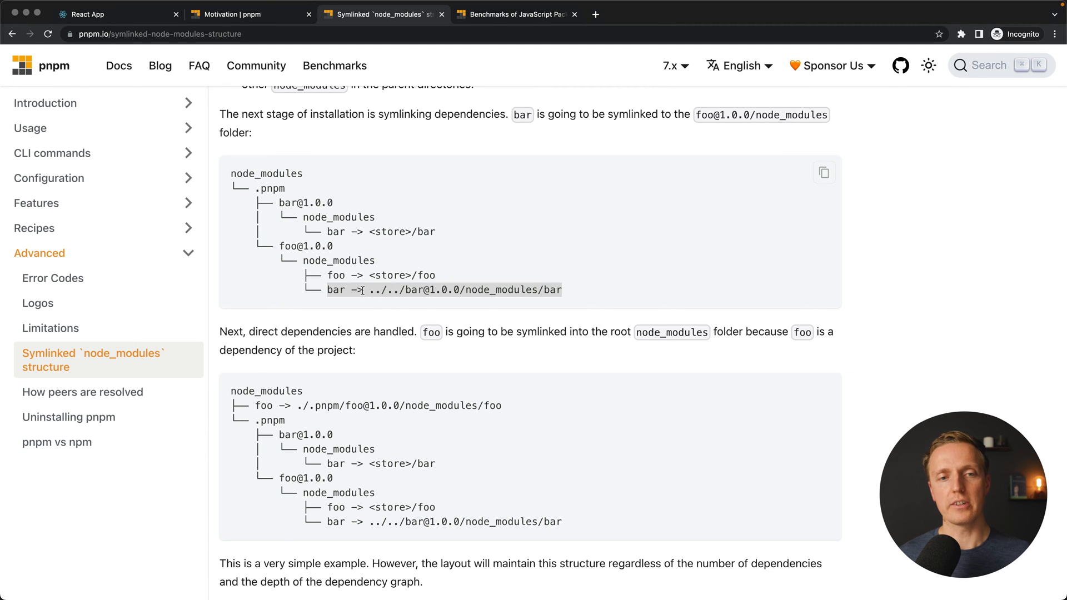
mouse_move(314, 235)
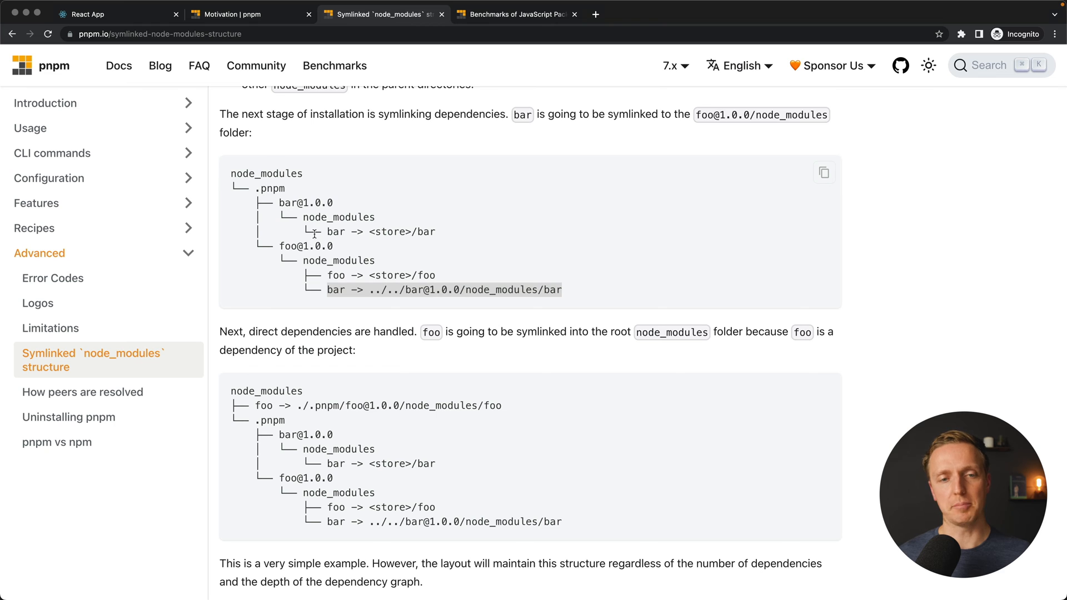
scroll("down", 3)
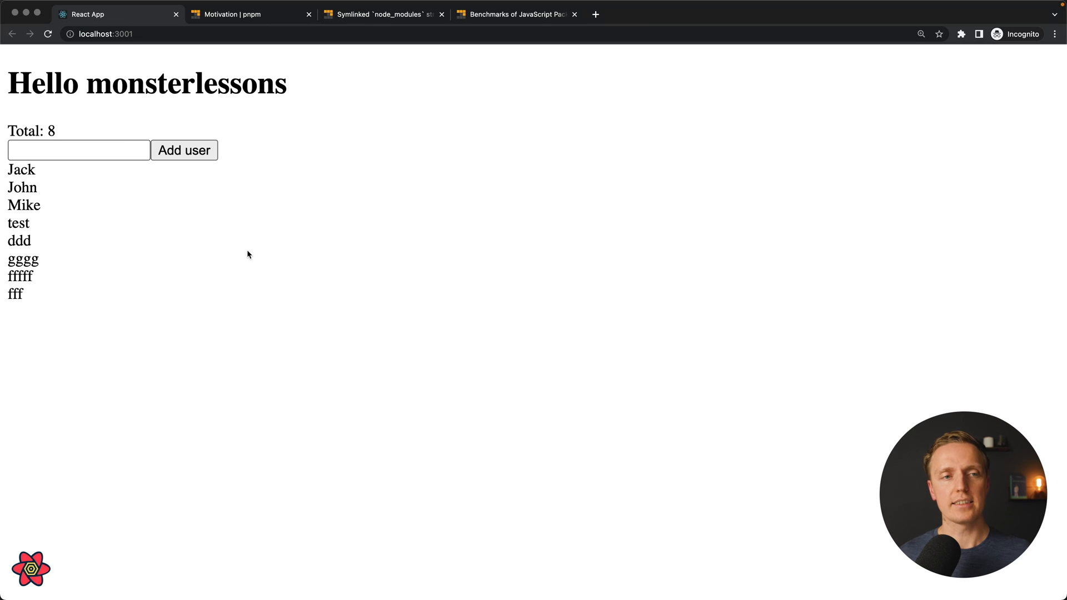
Add a user named 'bfdbfdbfdb' so the list total rises from 8 to 9
left_click(78, 150)
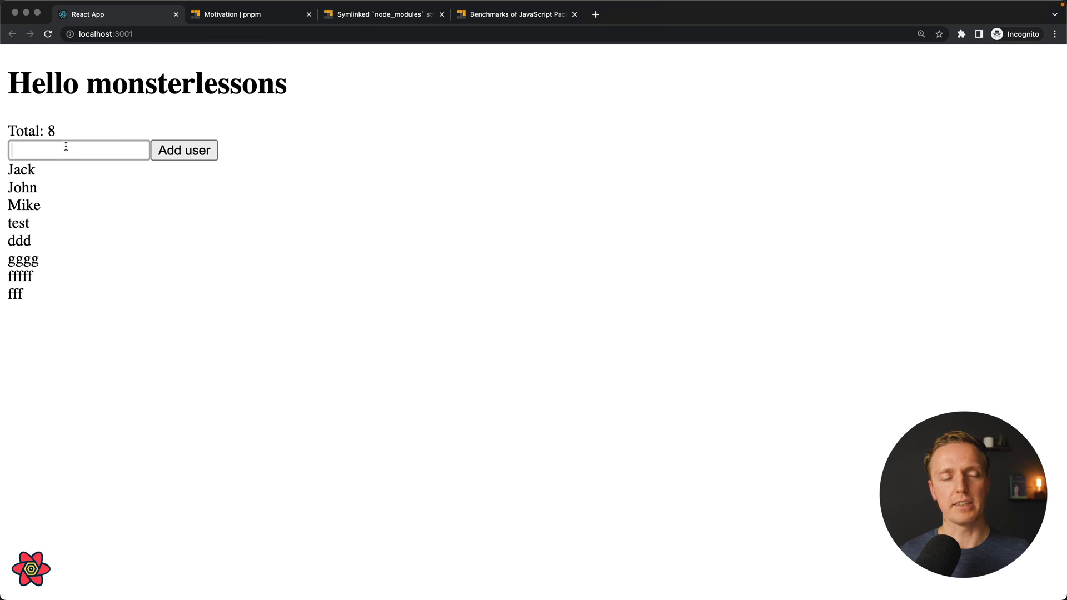
type("bfdbfdbfdb")
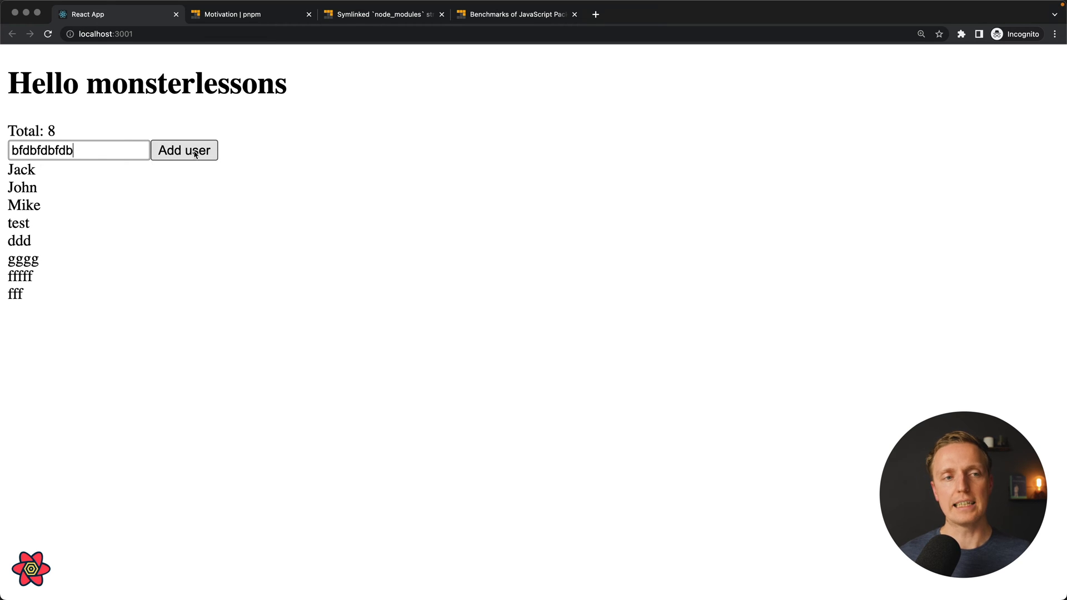
left_click(184, 150)
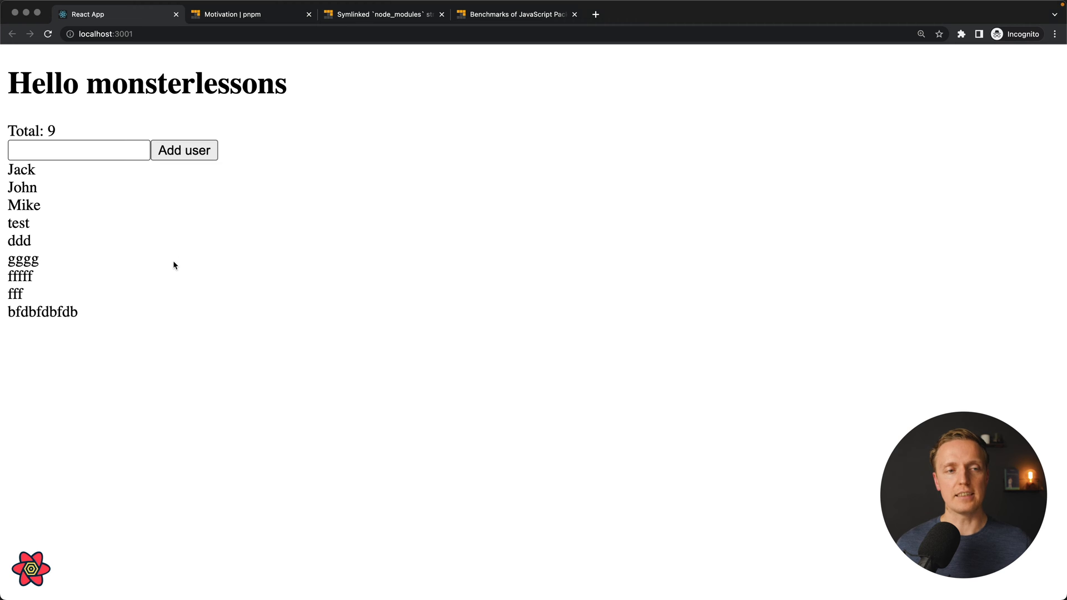
mouse_move(175, 292)
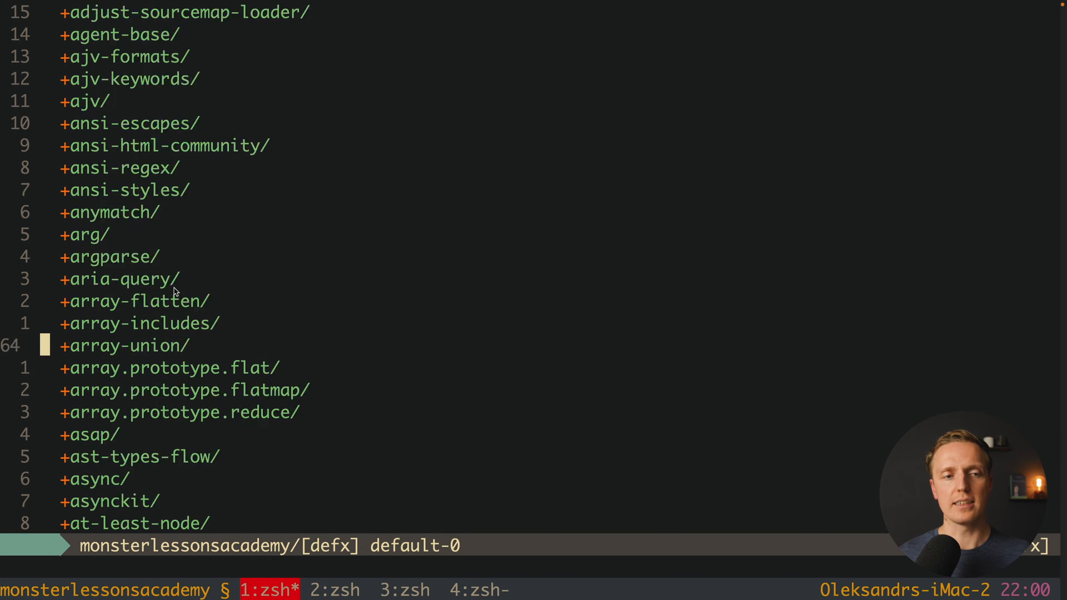
Scroll through the package folders listed inside node_modules
scroll("down", 3)
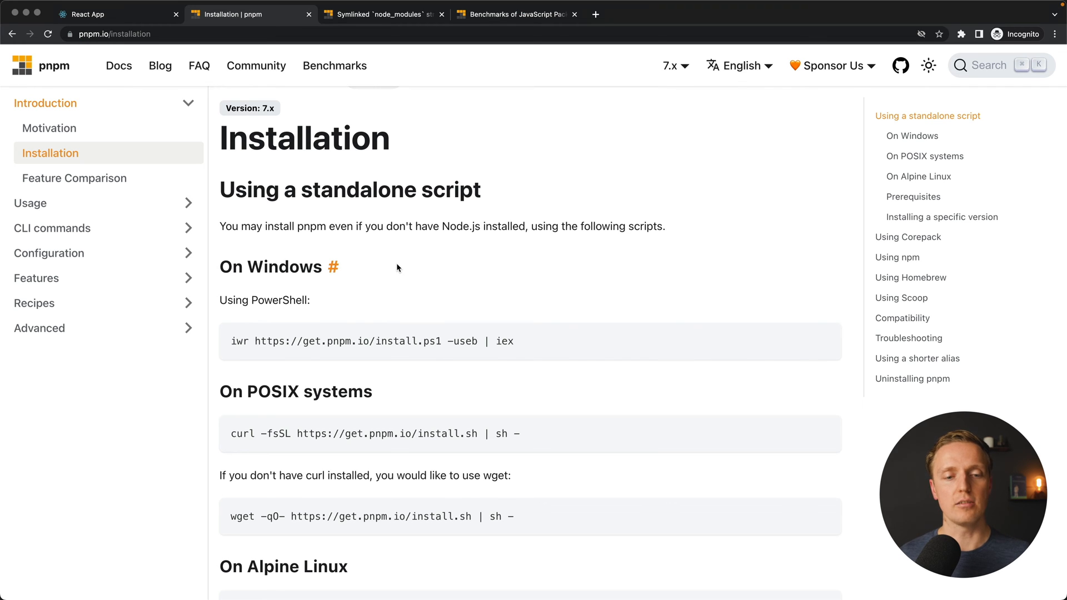
Scroll the Installation page past the standalone scripts to the npm, Homebrew and Scoop commands
scroll("down", 3)
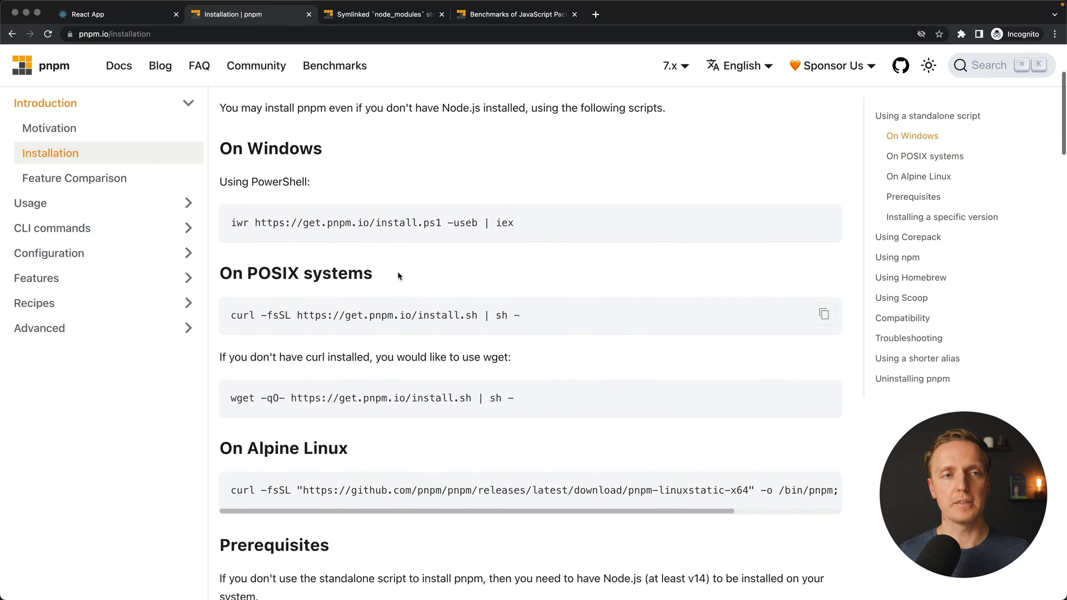
scroll("up", 3)
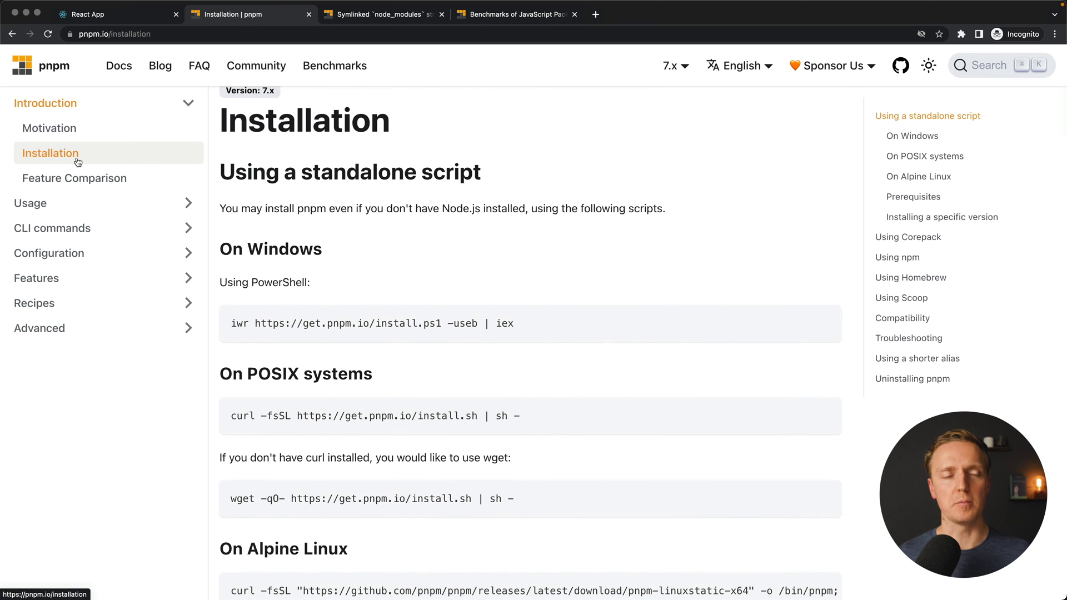
scroll("down", 3)
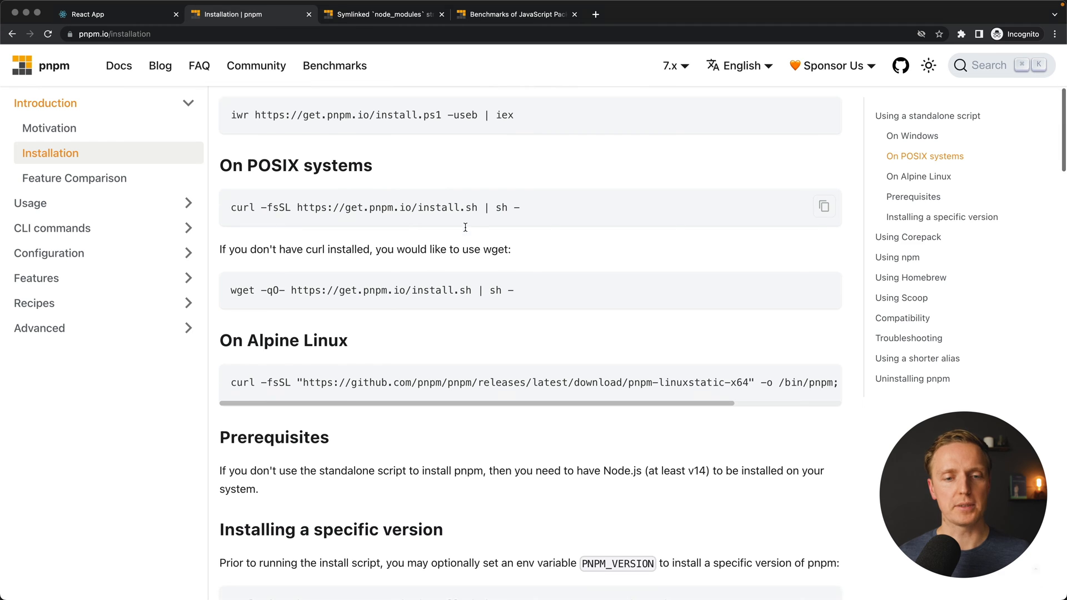
scroll("down", 3)
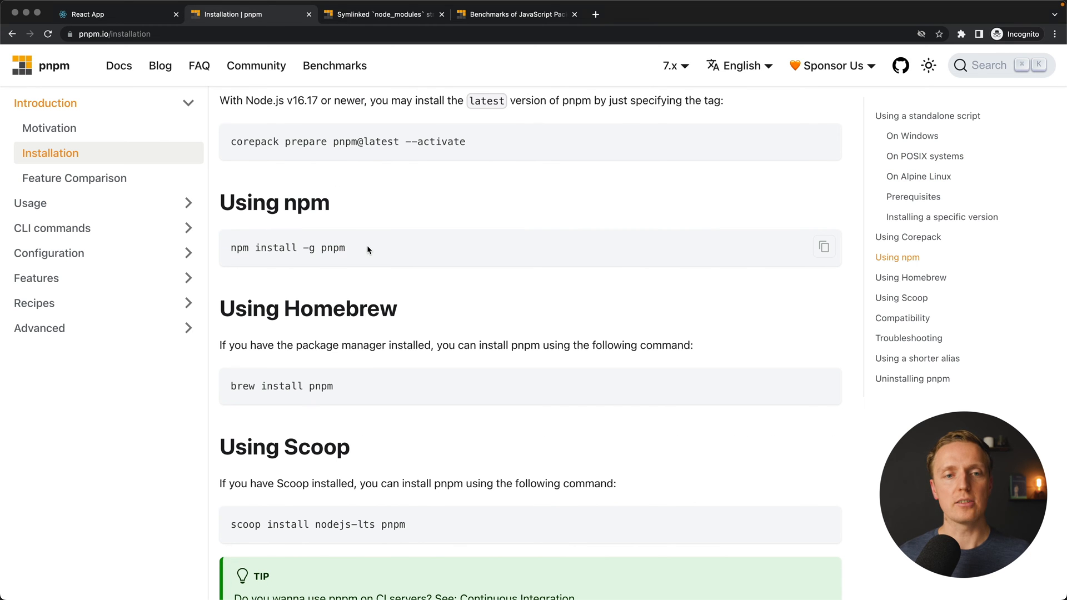
mouse_move(356, 246)
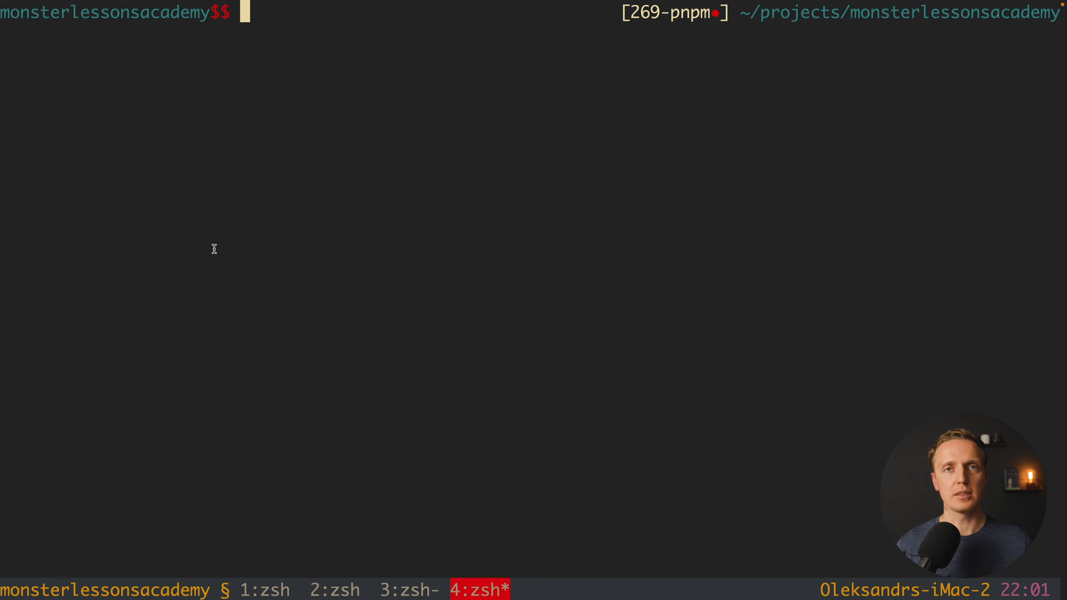
Recall the npm i -g pnpm and pnpm commands, check pnpm reports 7.14.0, then list the project files with ls
type("npm i")
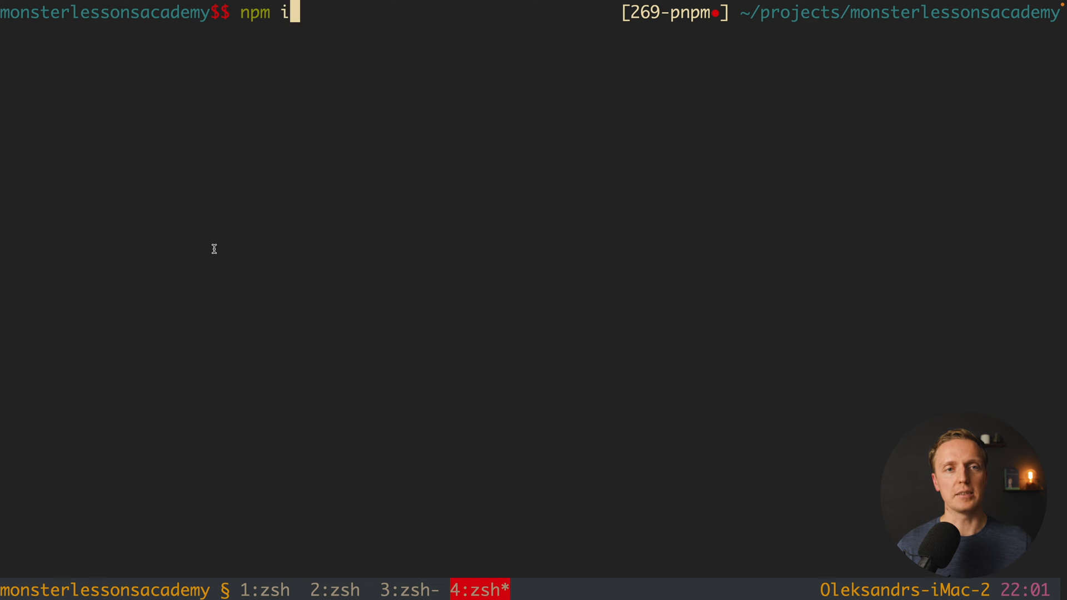
type("-g p")
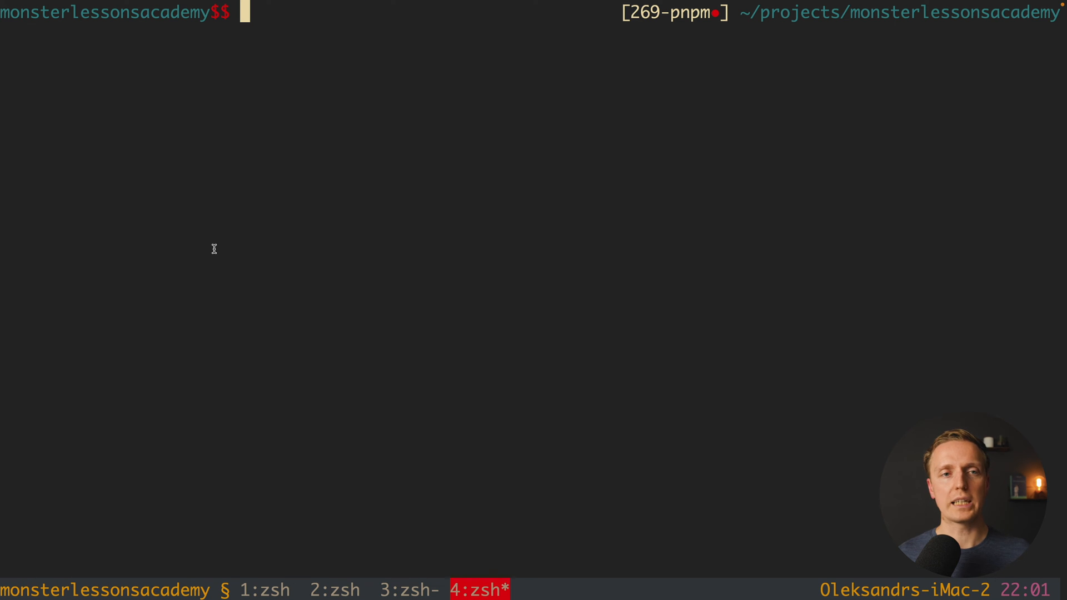
type("pnpm start")
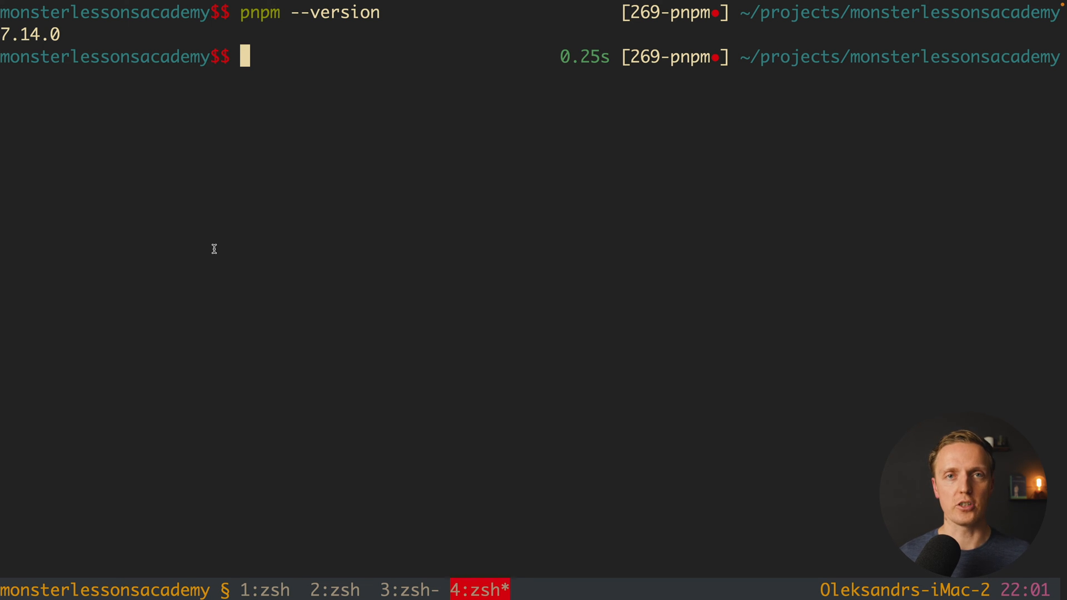
type("ls")
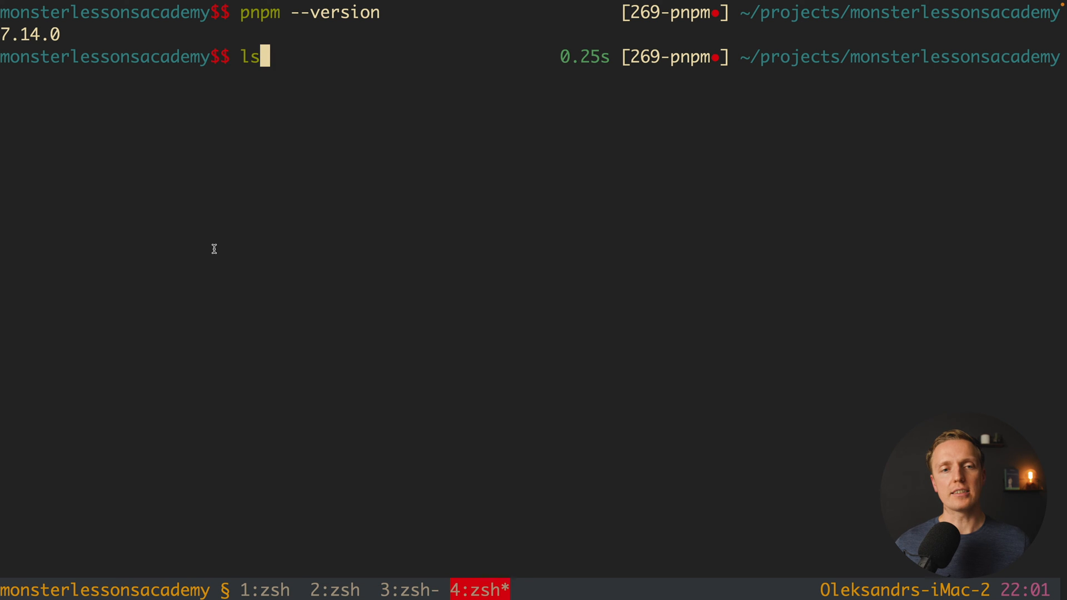
key("Return")
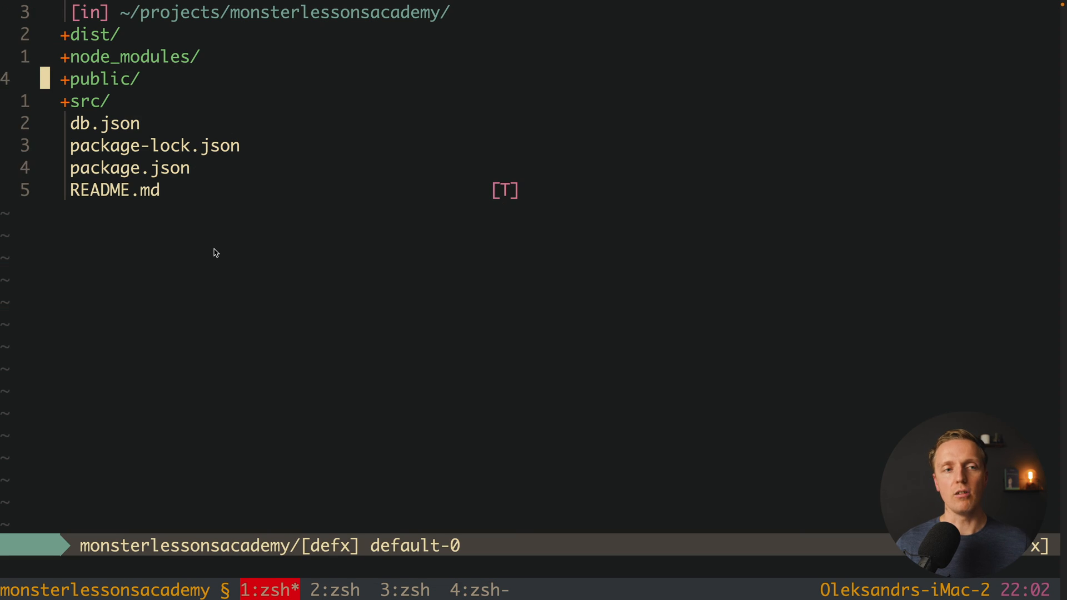
Open package.json showing React, axios and react-query dependencies and react-scripts commands
key("j")
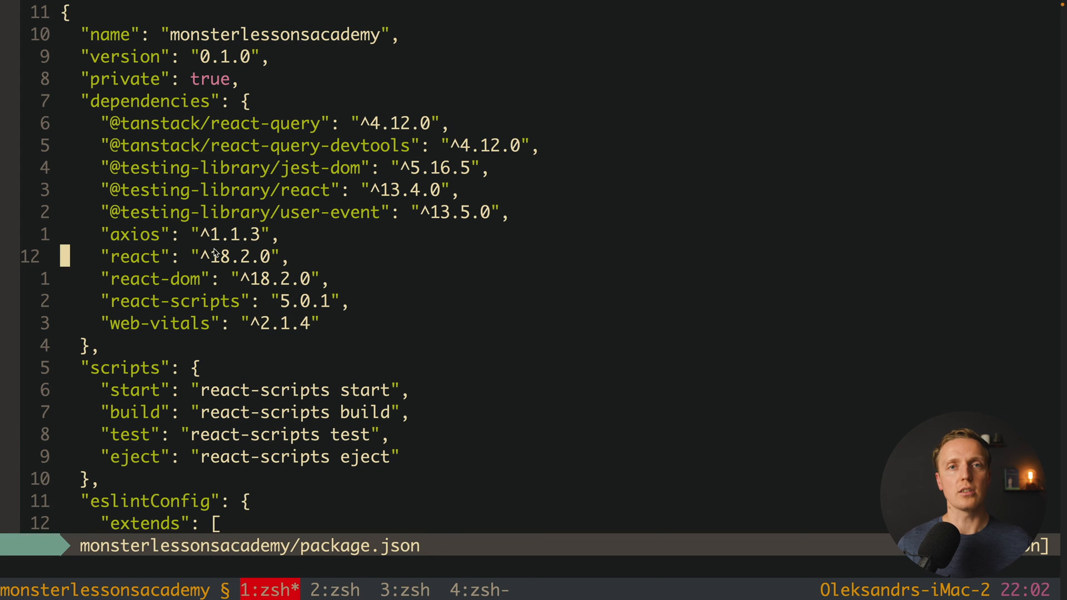
scroll("up", 3)
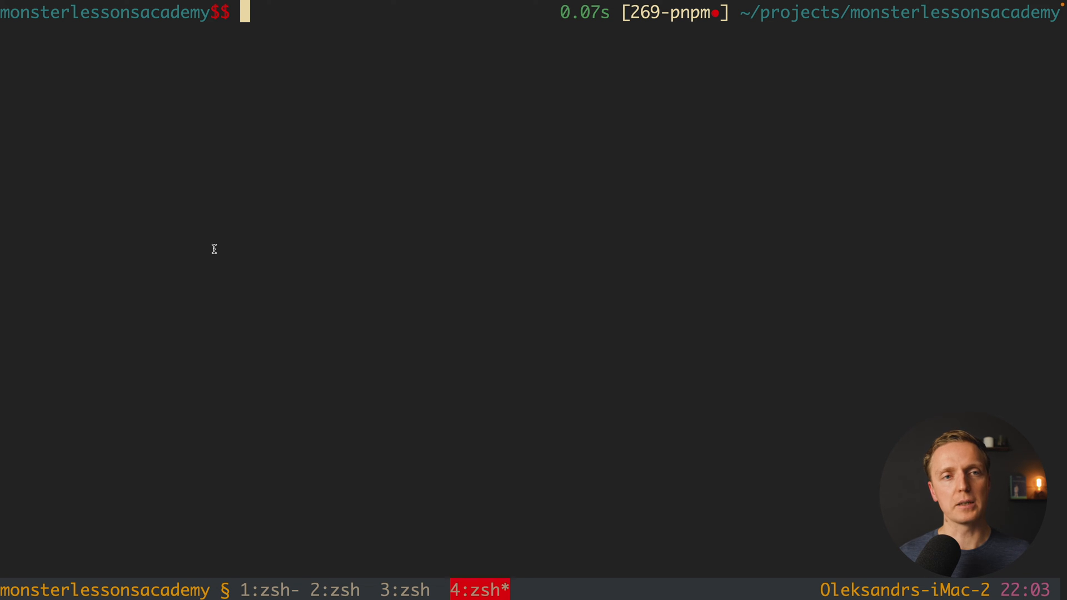
Run pnpm import to generate pnpm-lock.yaml from the existing package-lock.json
type("pnpm import")
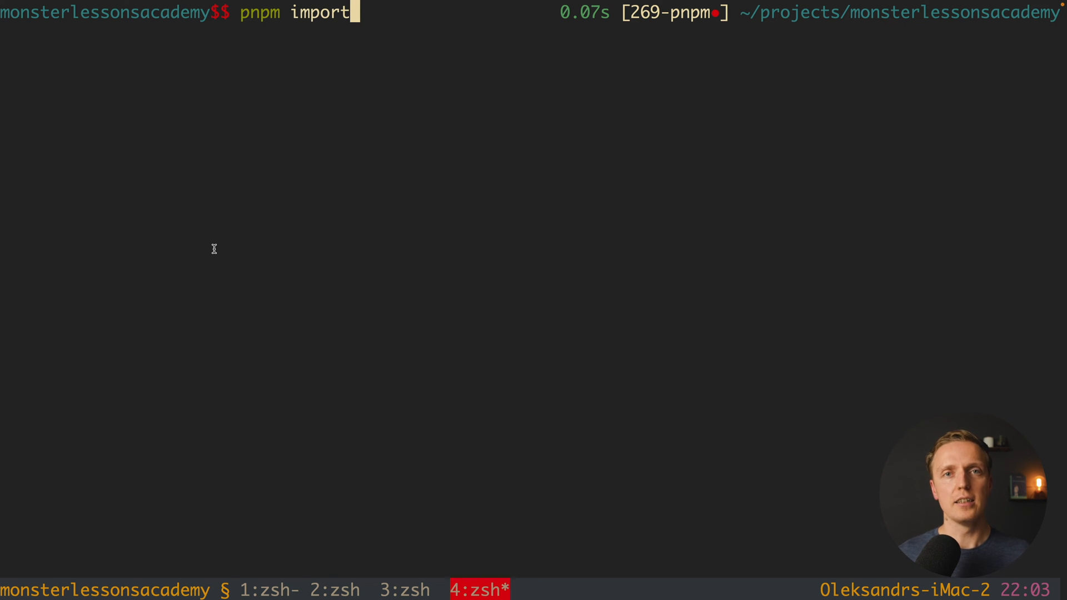
key("Return")
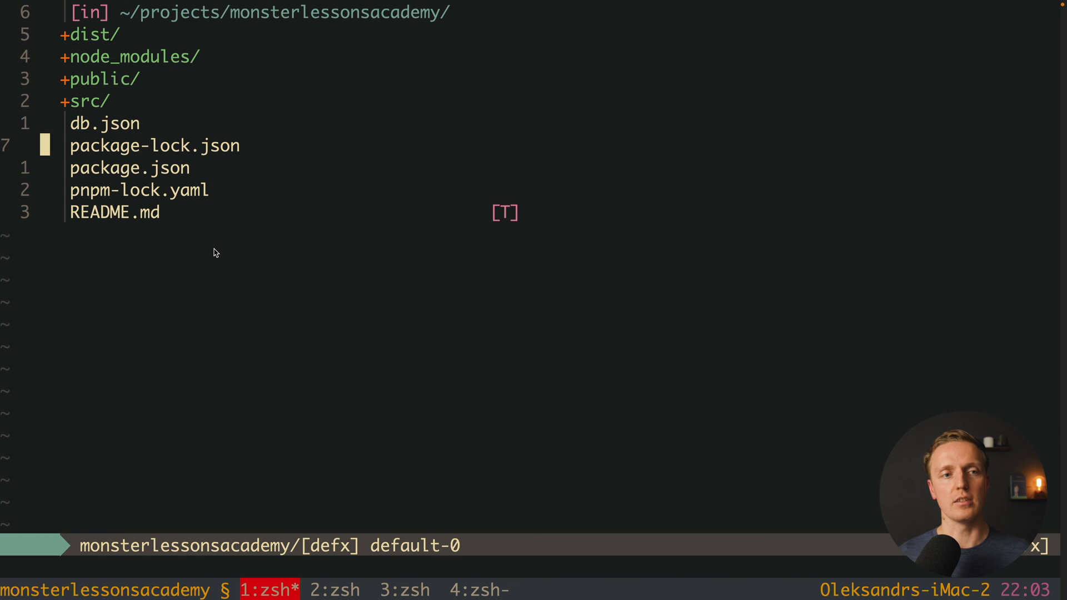
Show the project root now listing pnpm-lock.yaml next to package-lock.json
key("j")
type("p")
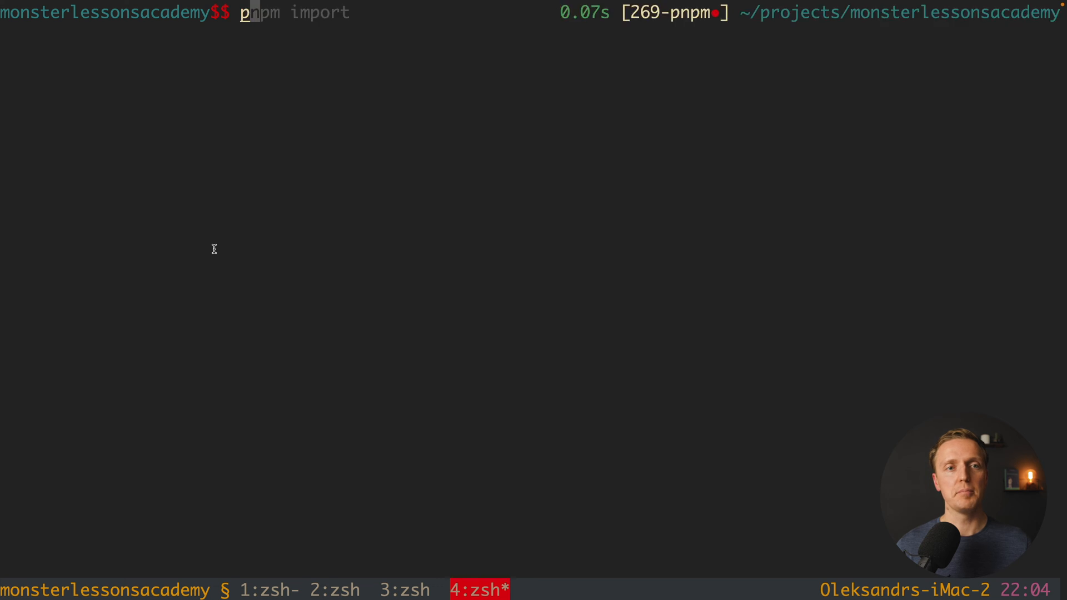
Remove the old node_modules with rm -rf and run pnpm install for the dependencies
type("install")
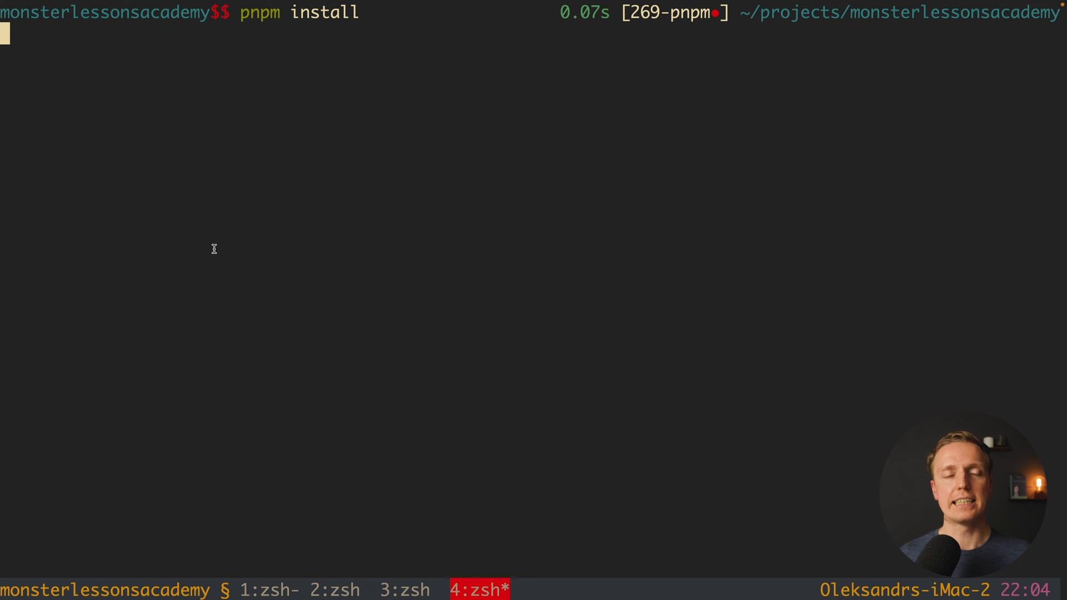
key("ctrl+u")
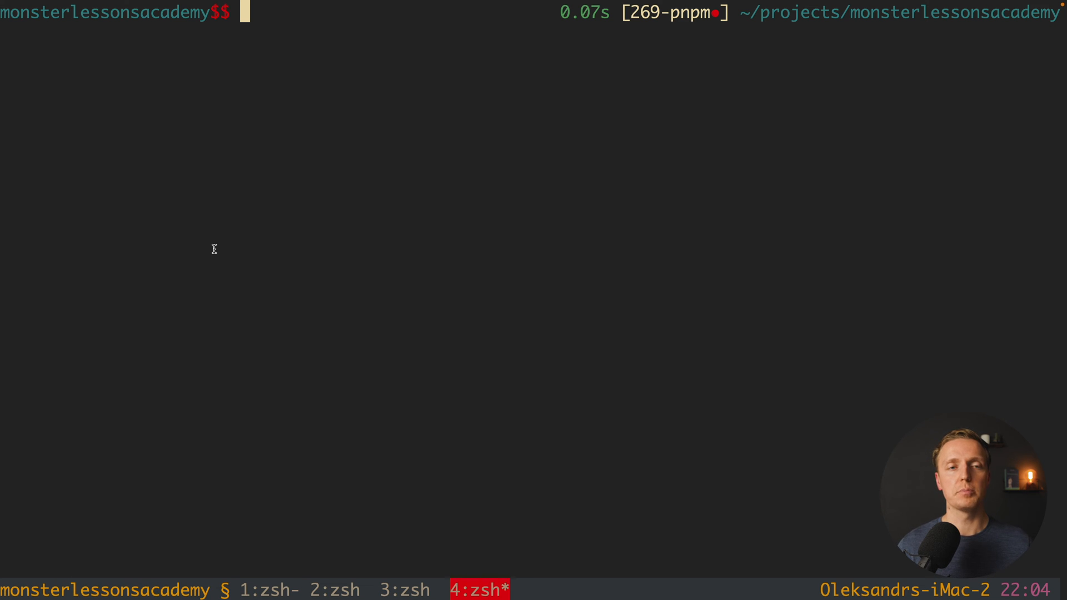
type("\\rm -rf node_modules")
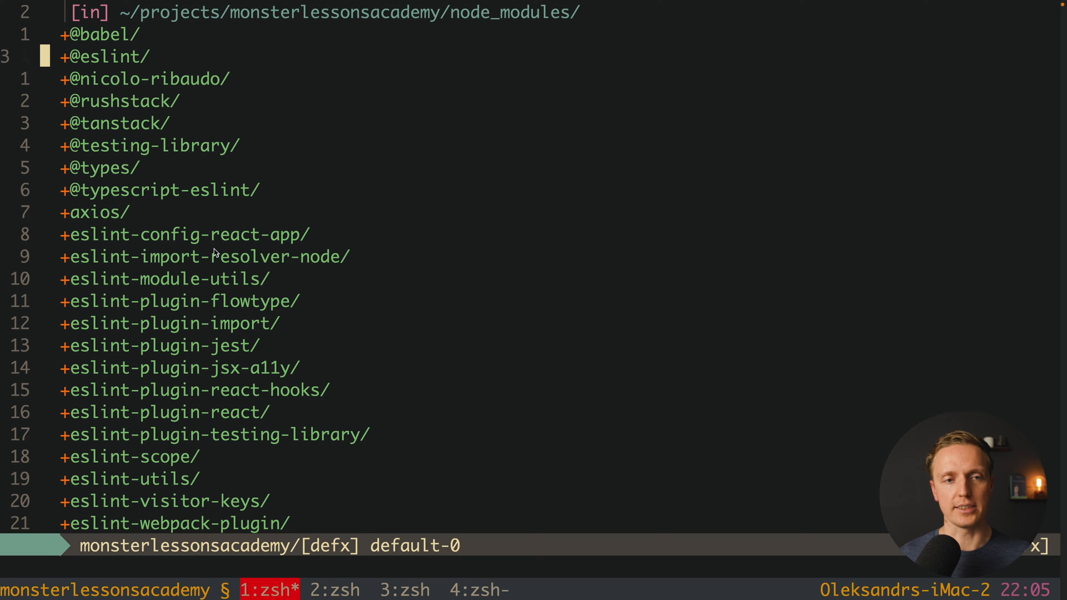
scroll("down", 3)
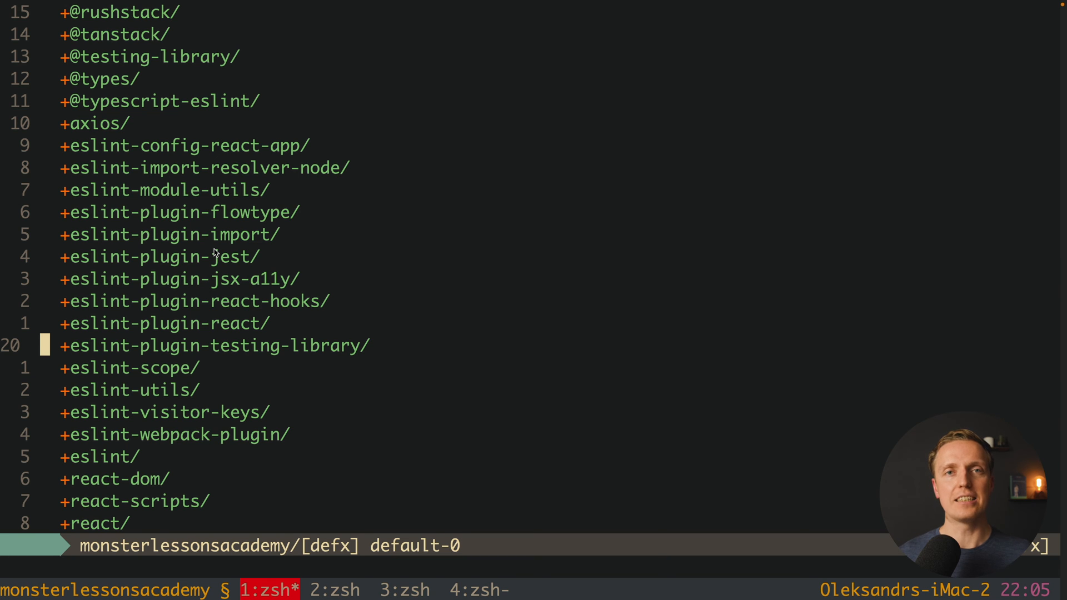
scroll("down", 3)
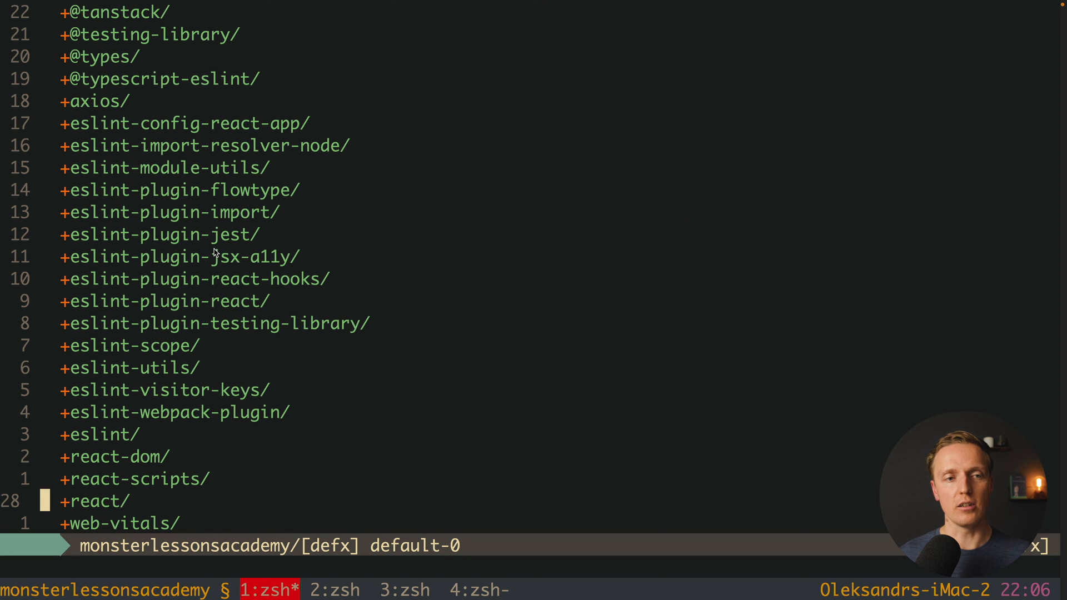
scroll("up", 3)
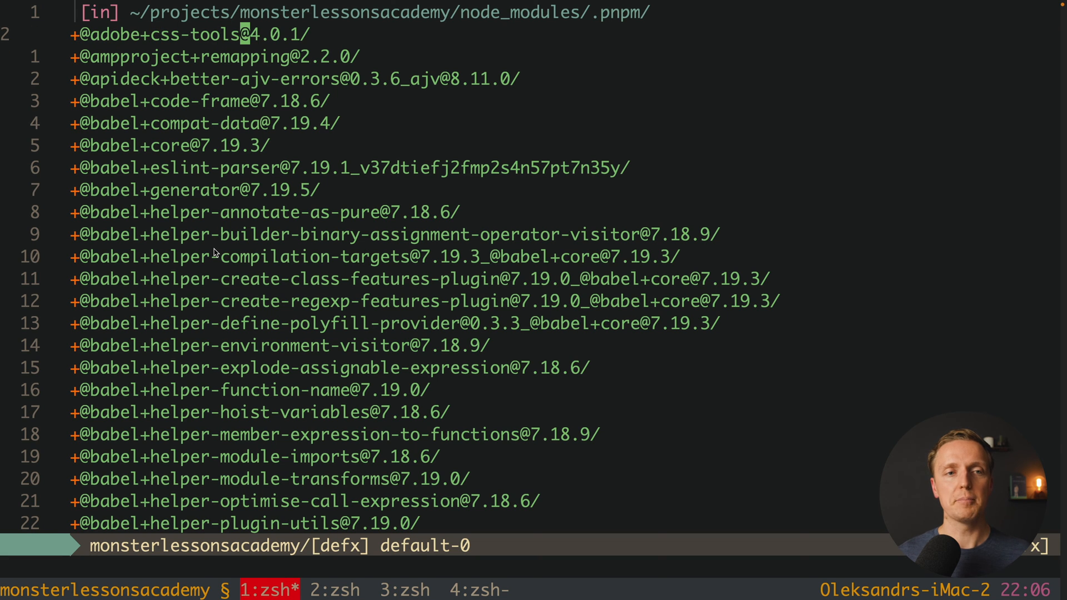
Switch back to the React app at localhost showing nine users
left_click(338, 590)
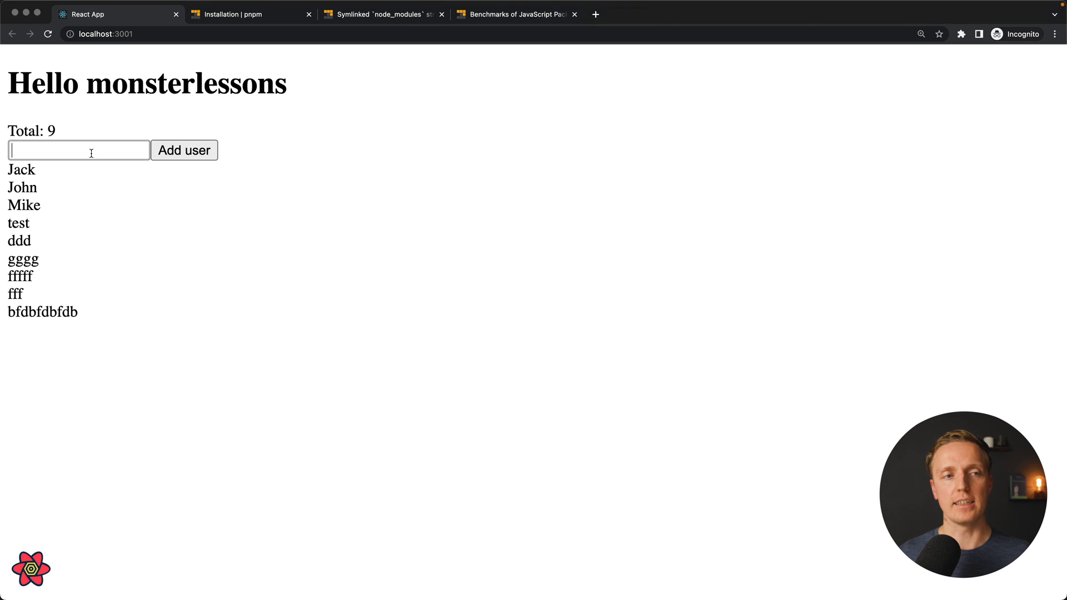
Add the entered name as a tenth user, then move to the pnpm.io Benchmarks tab
left_click(184, 150)
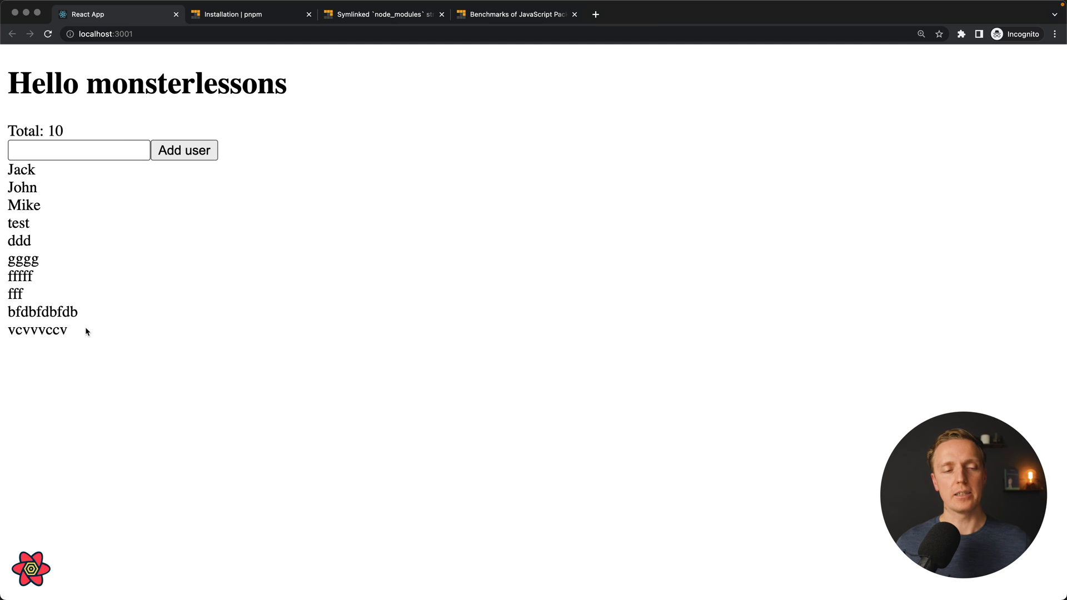
left_click(514, 13)
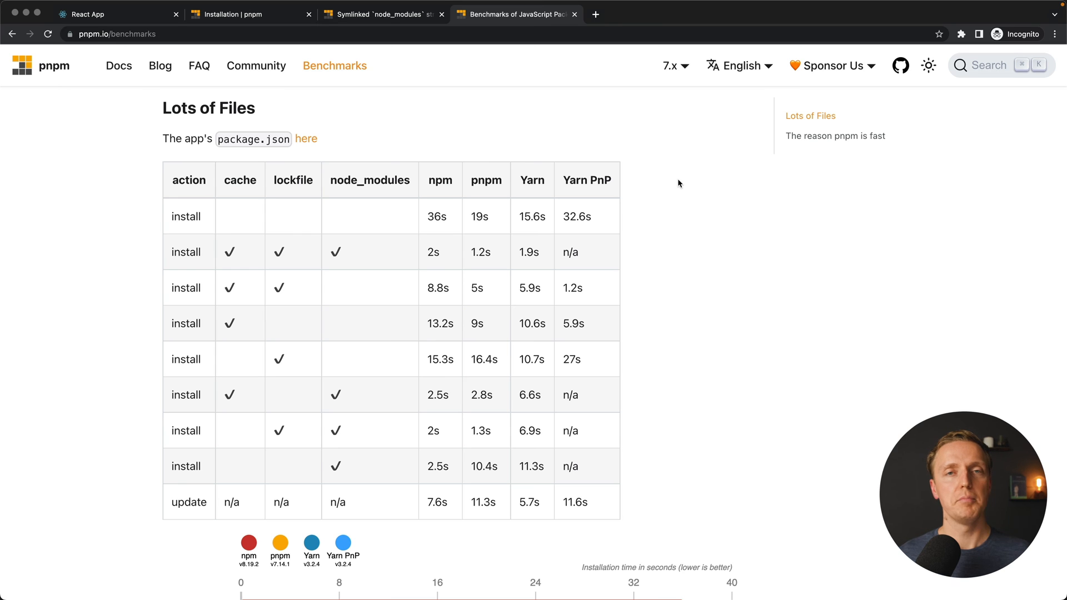
mouse_move(582, 169)
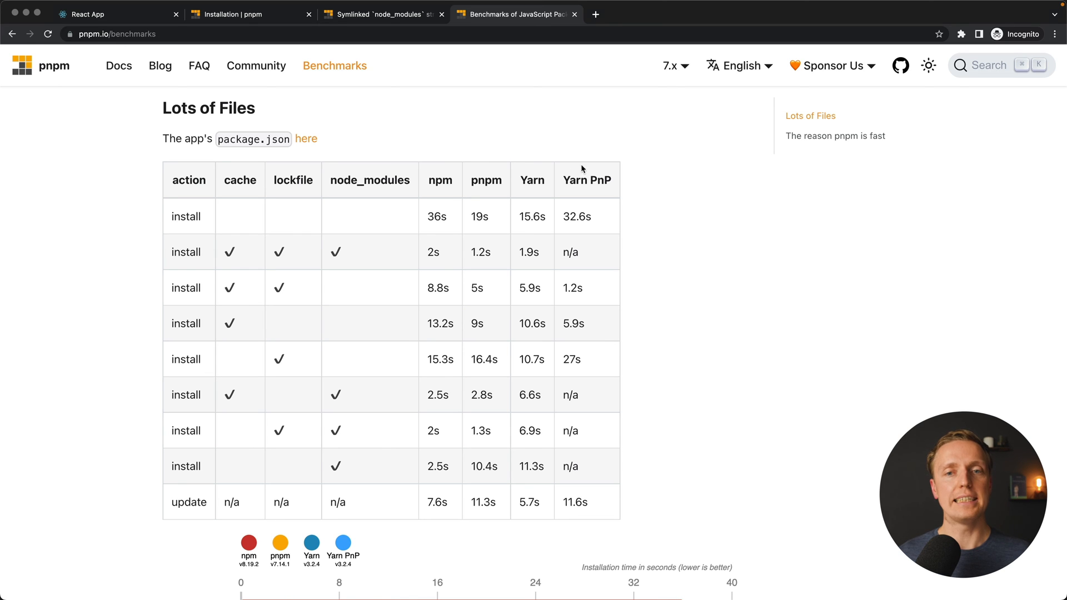
mouse_move(678, 178)
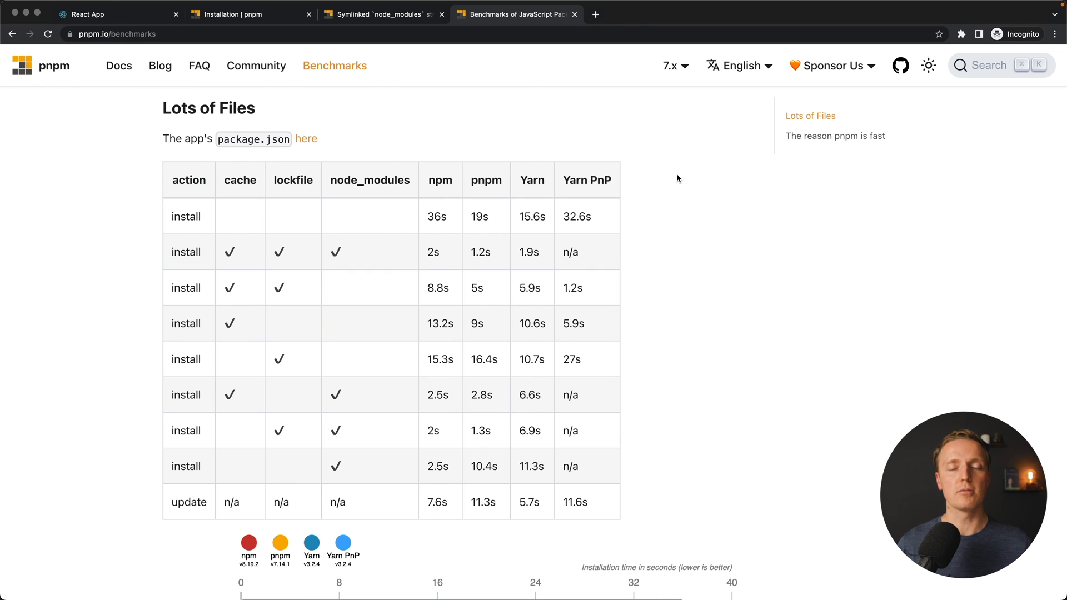
mouse_move(413, 254)
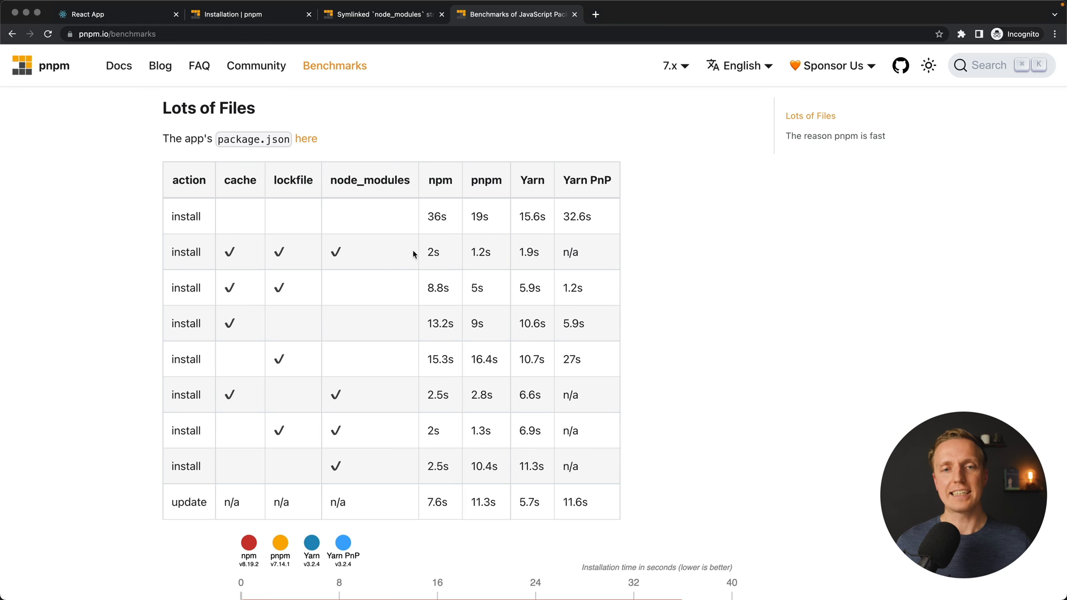
mouse_move(499, 216)
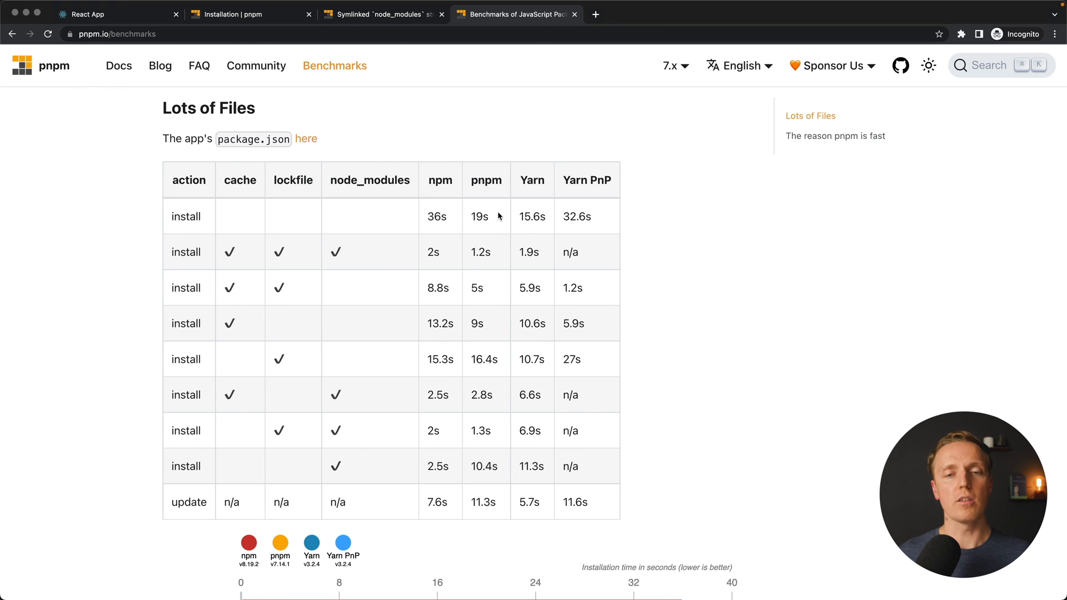
mouse_move(298, 213)
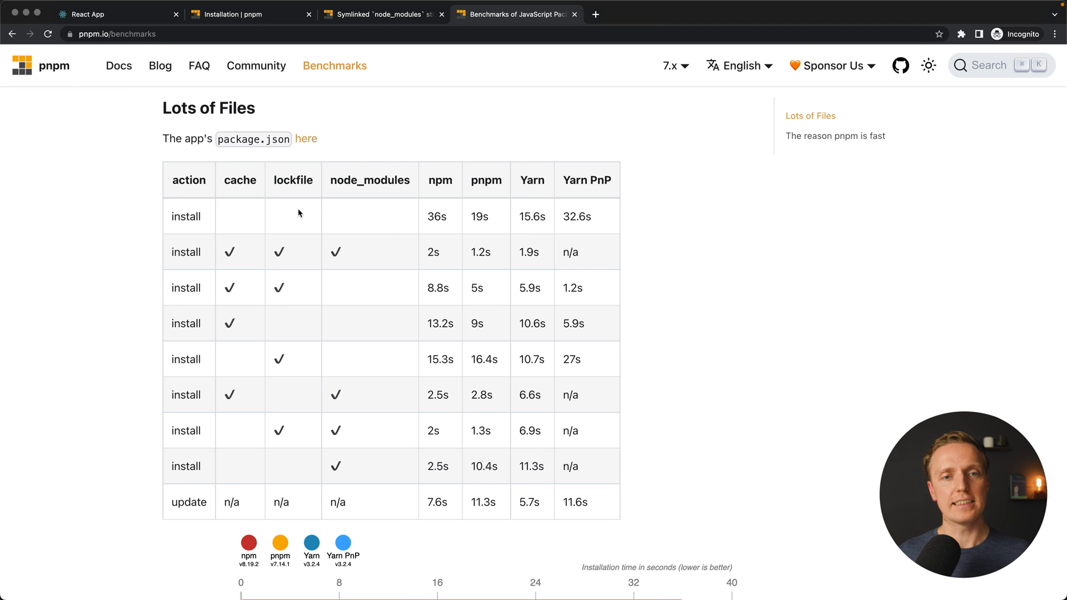
mouse_move(231, 371)
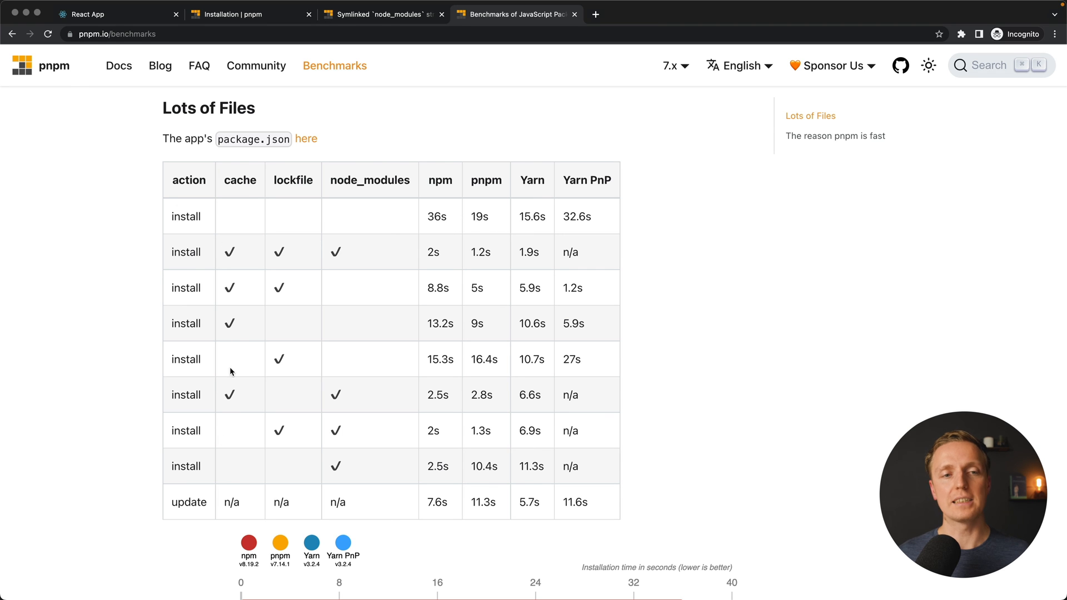
Scroll the Benchmarks page to the install-with-lockfile row (npm 15.3s, pnpm 16.4s, Yarn 10.7s)
scroll("down", 3)
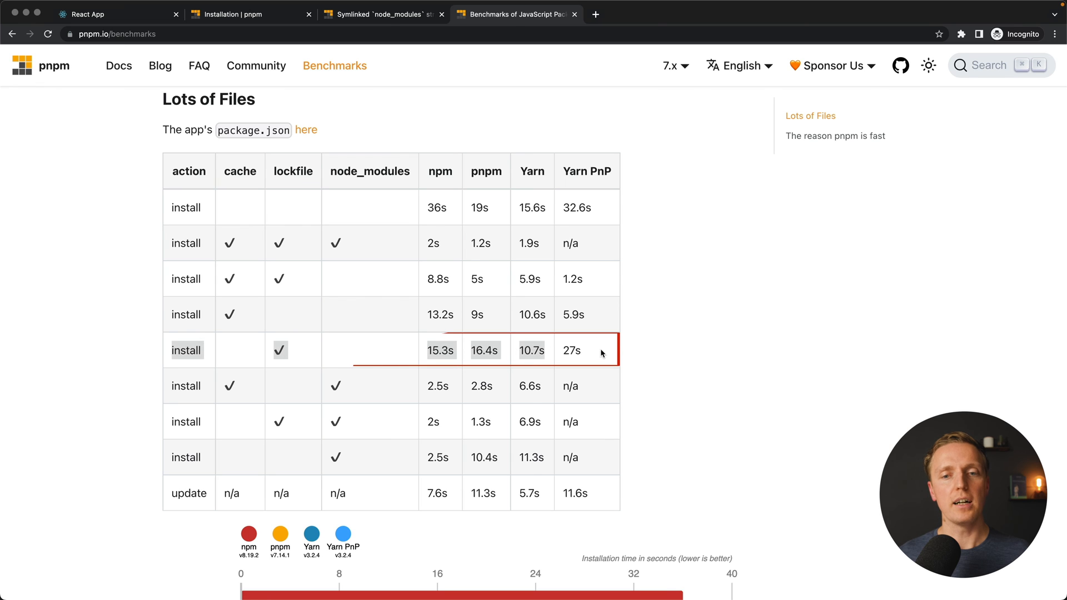
mouse_move(271, 341)
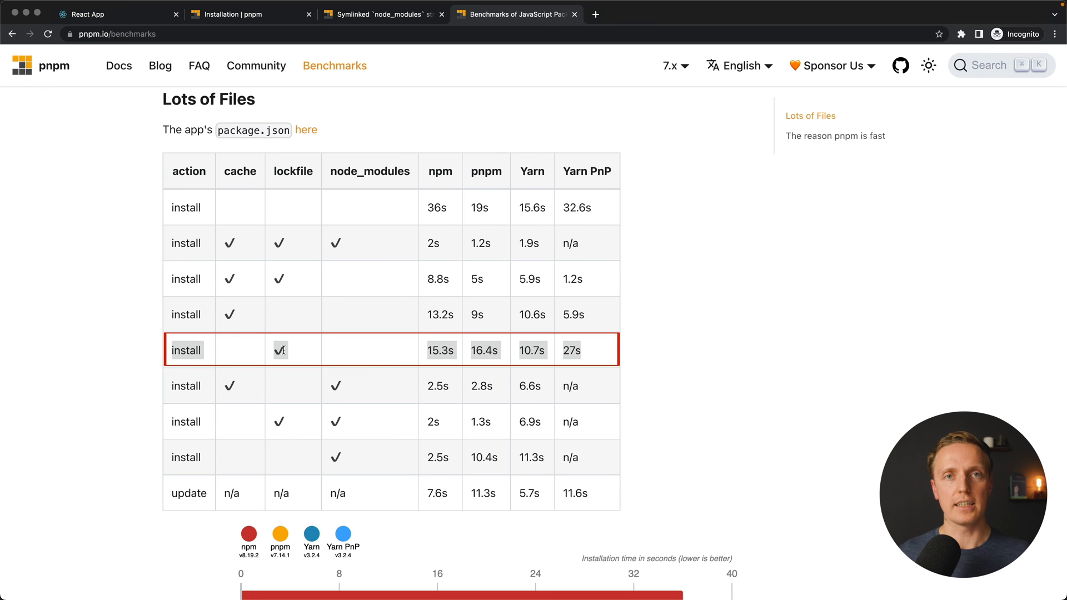
mouse_move(231, 353)
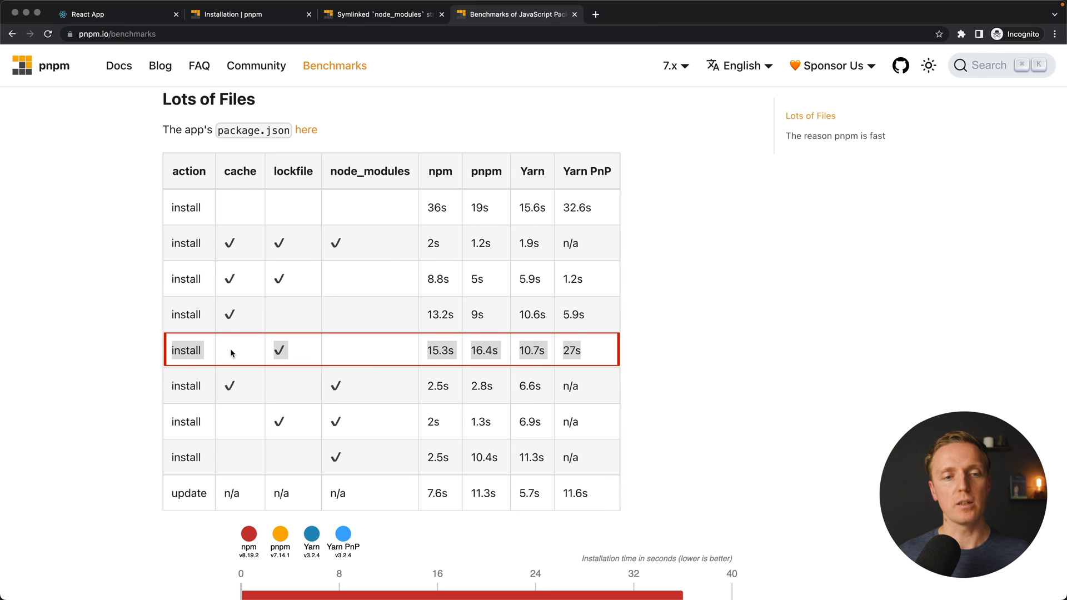
mouse_move(426, 353)
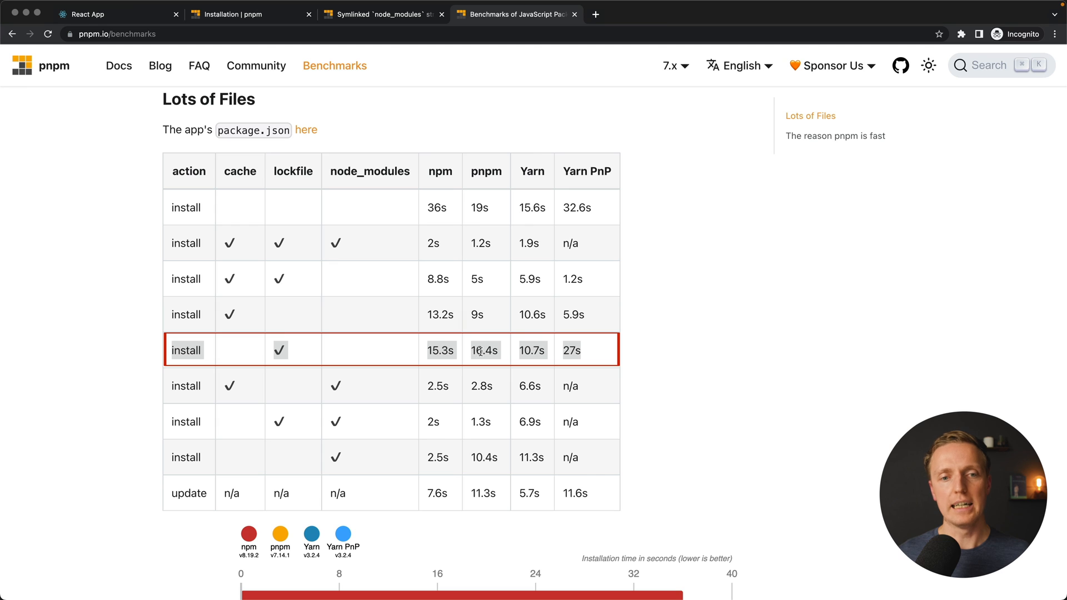
mouse_move(526, 350)
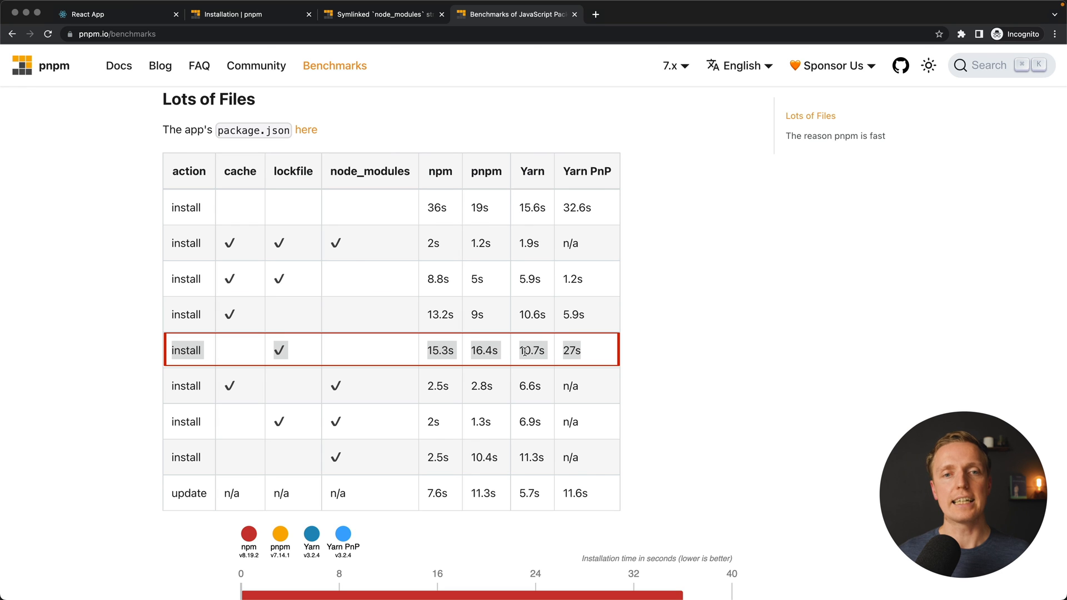
mouse_move(571, 350)
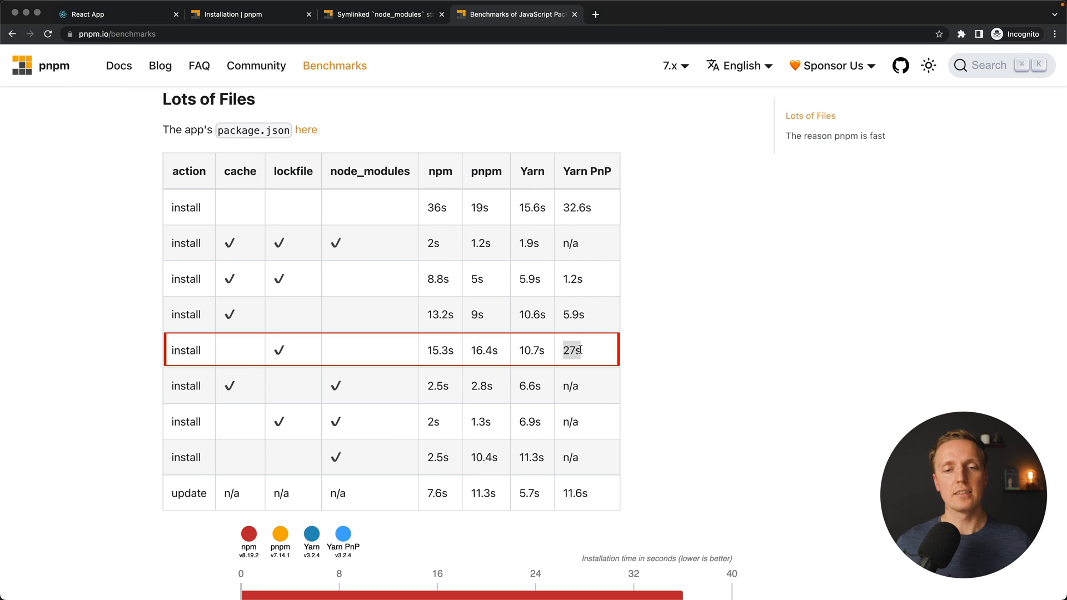
mouse_move(459, 355)
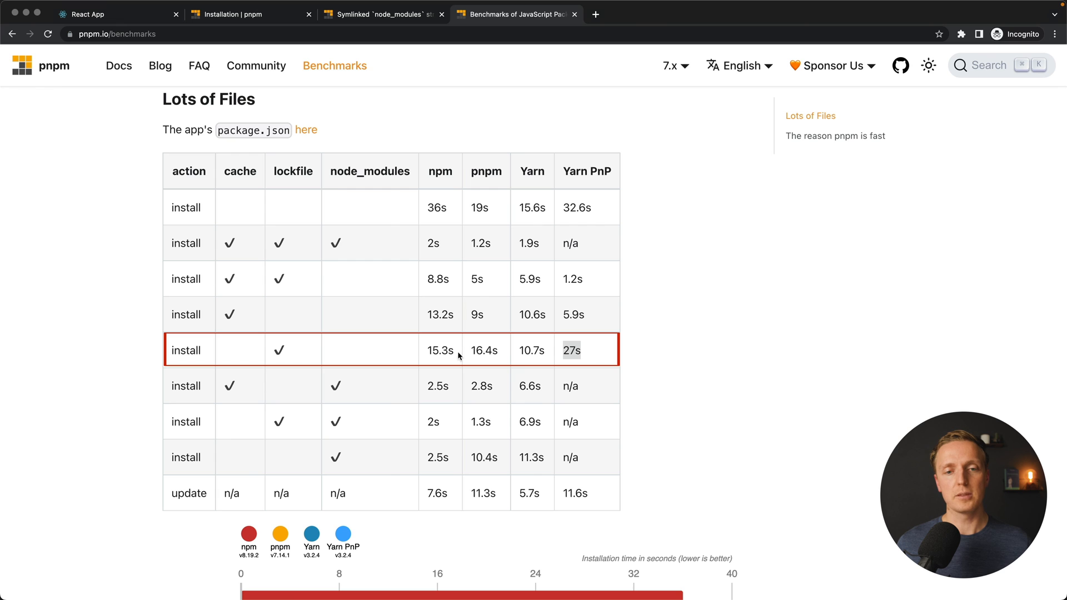
mouse_move(483, 350)
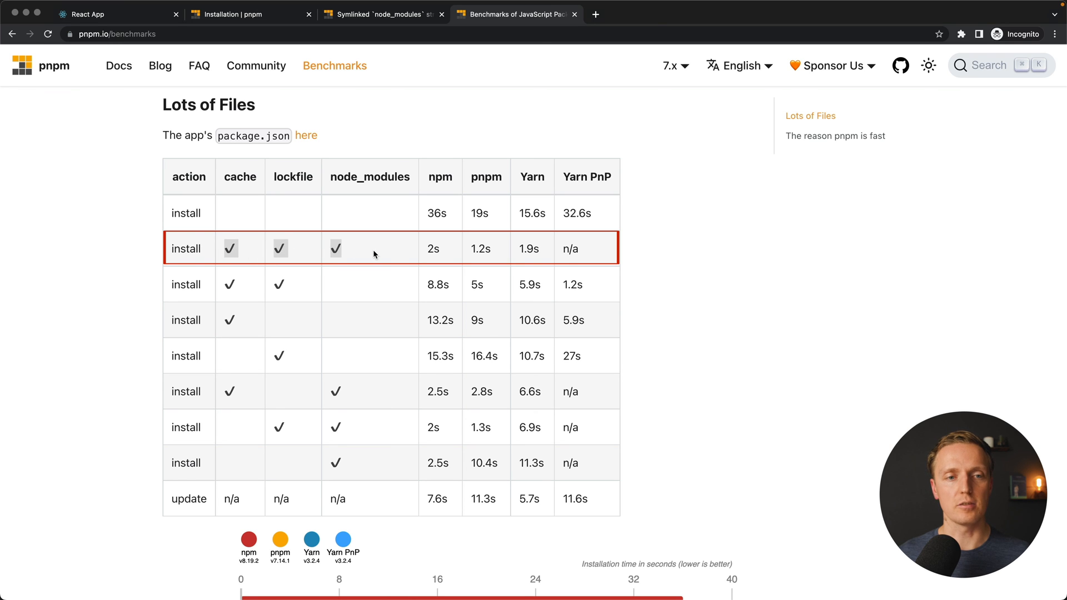
mouse_move(426, 254)
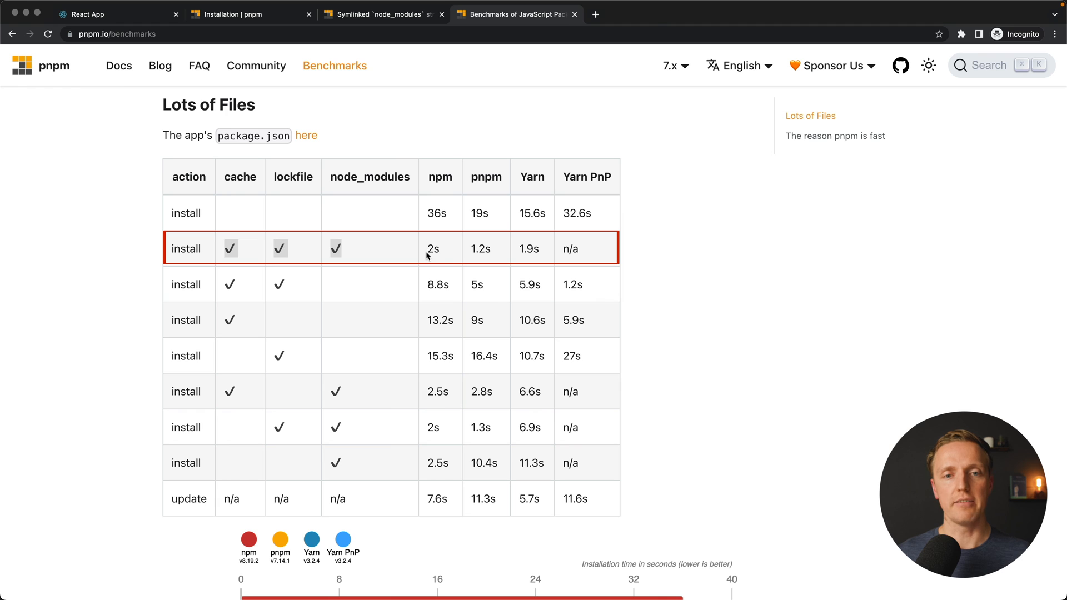
mouse_move(513, 252)
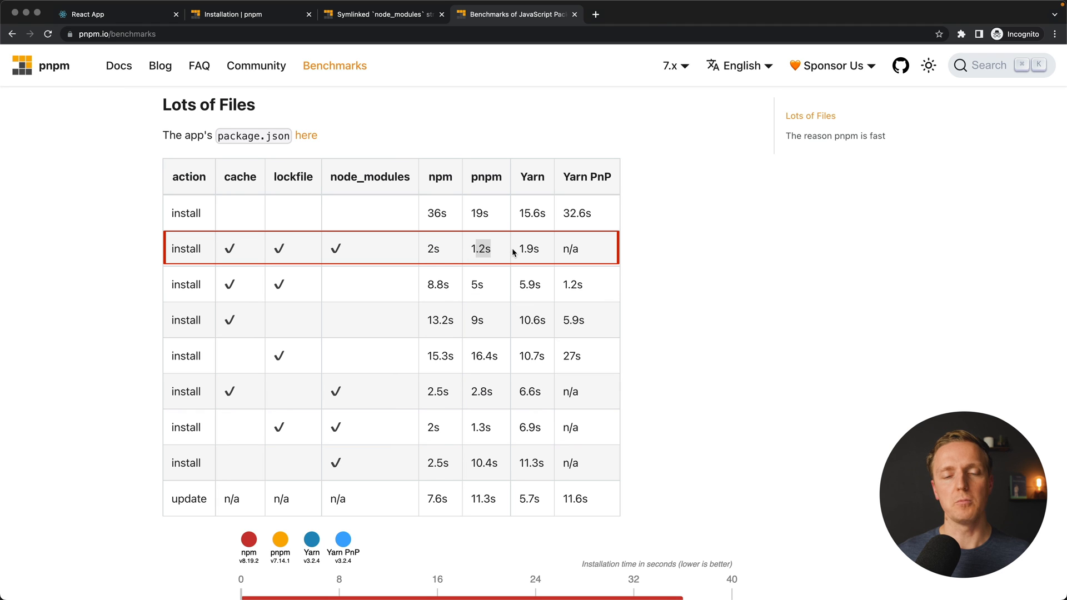